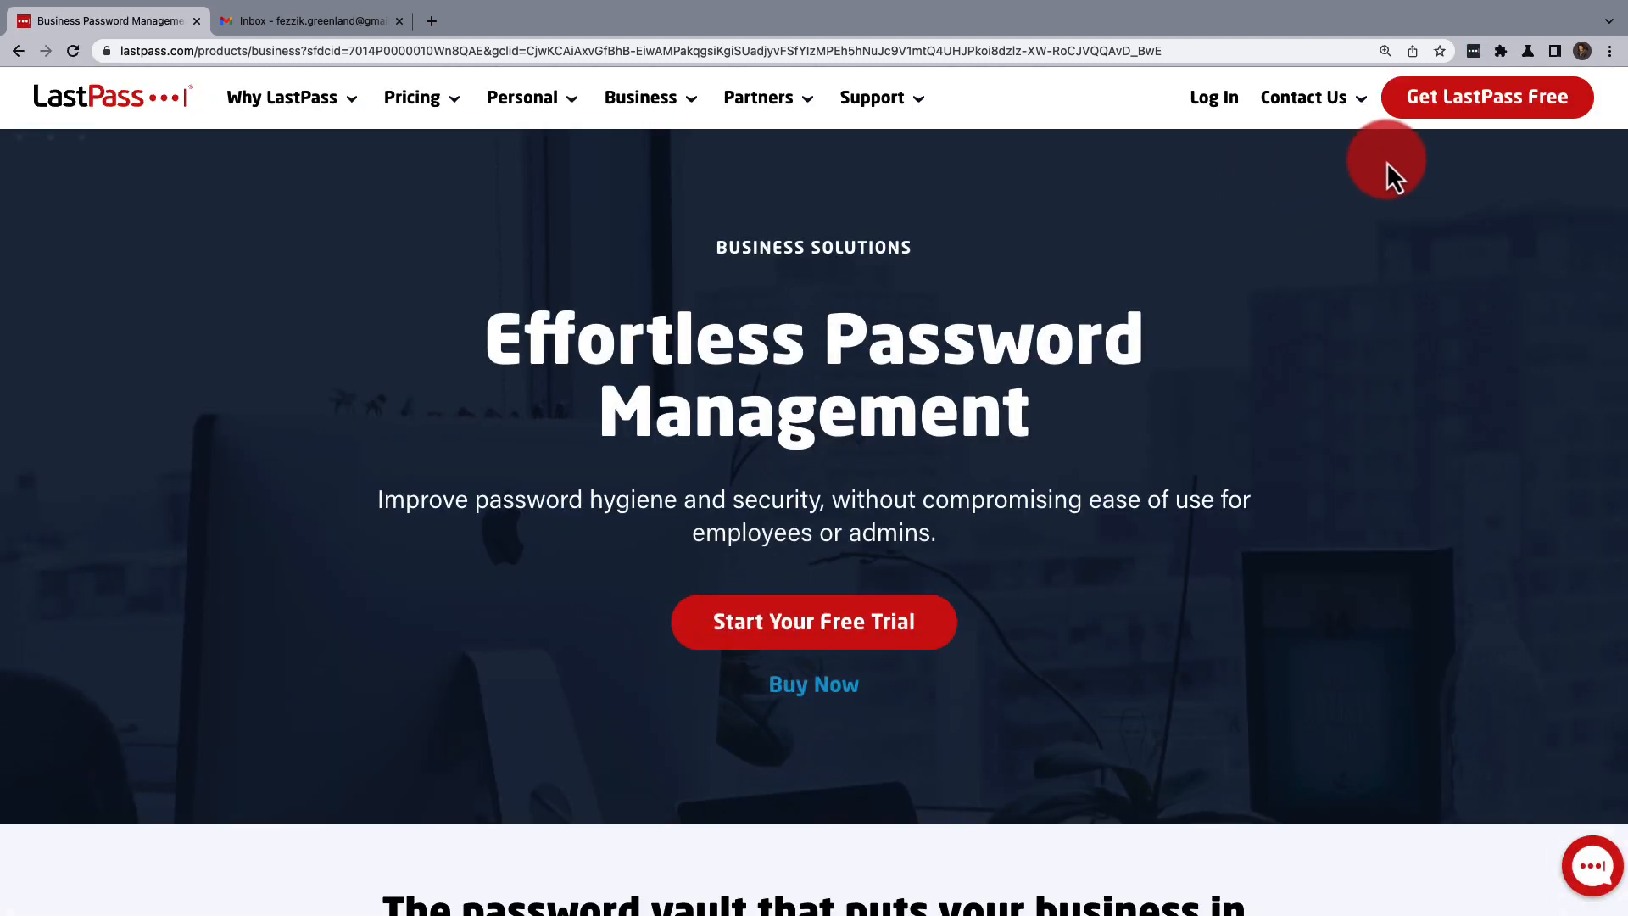
Submit a LastPass login from the extension with the saved email and master password.
left_click(1472, 51)
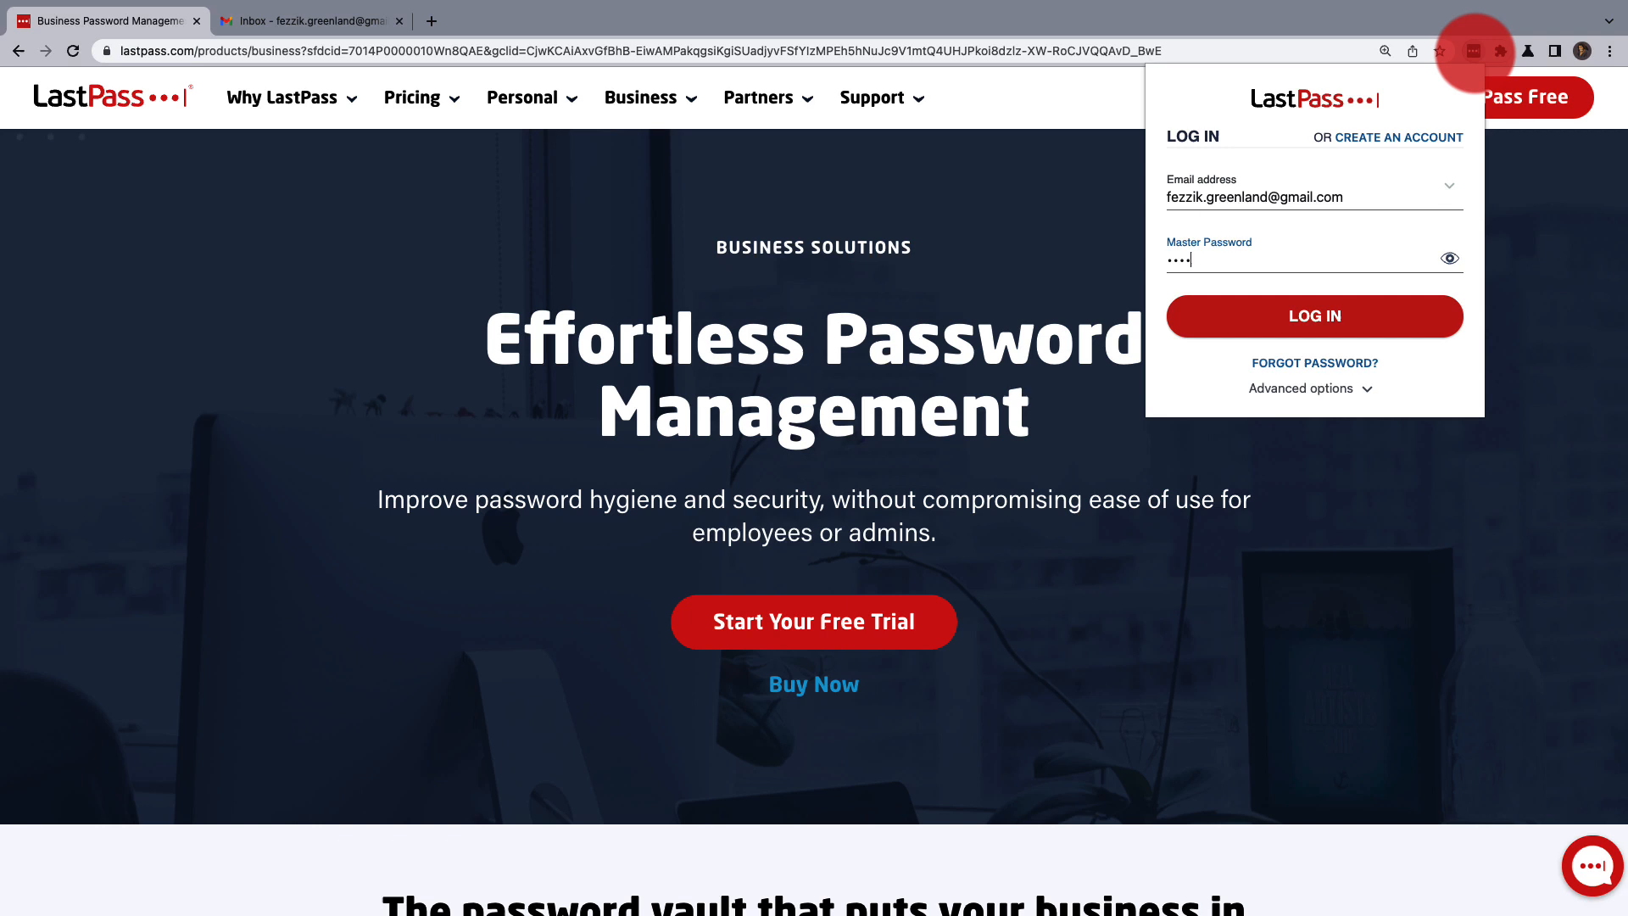
left_click(1312, 316)
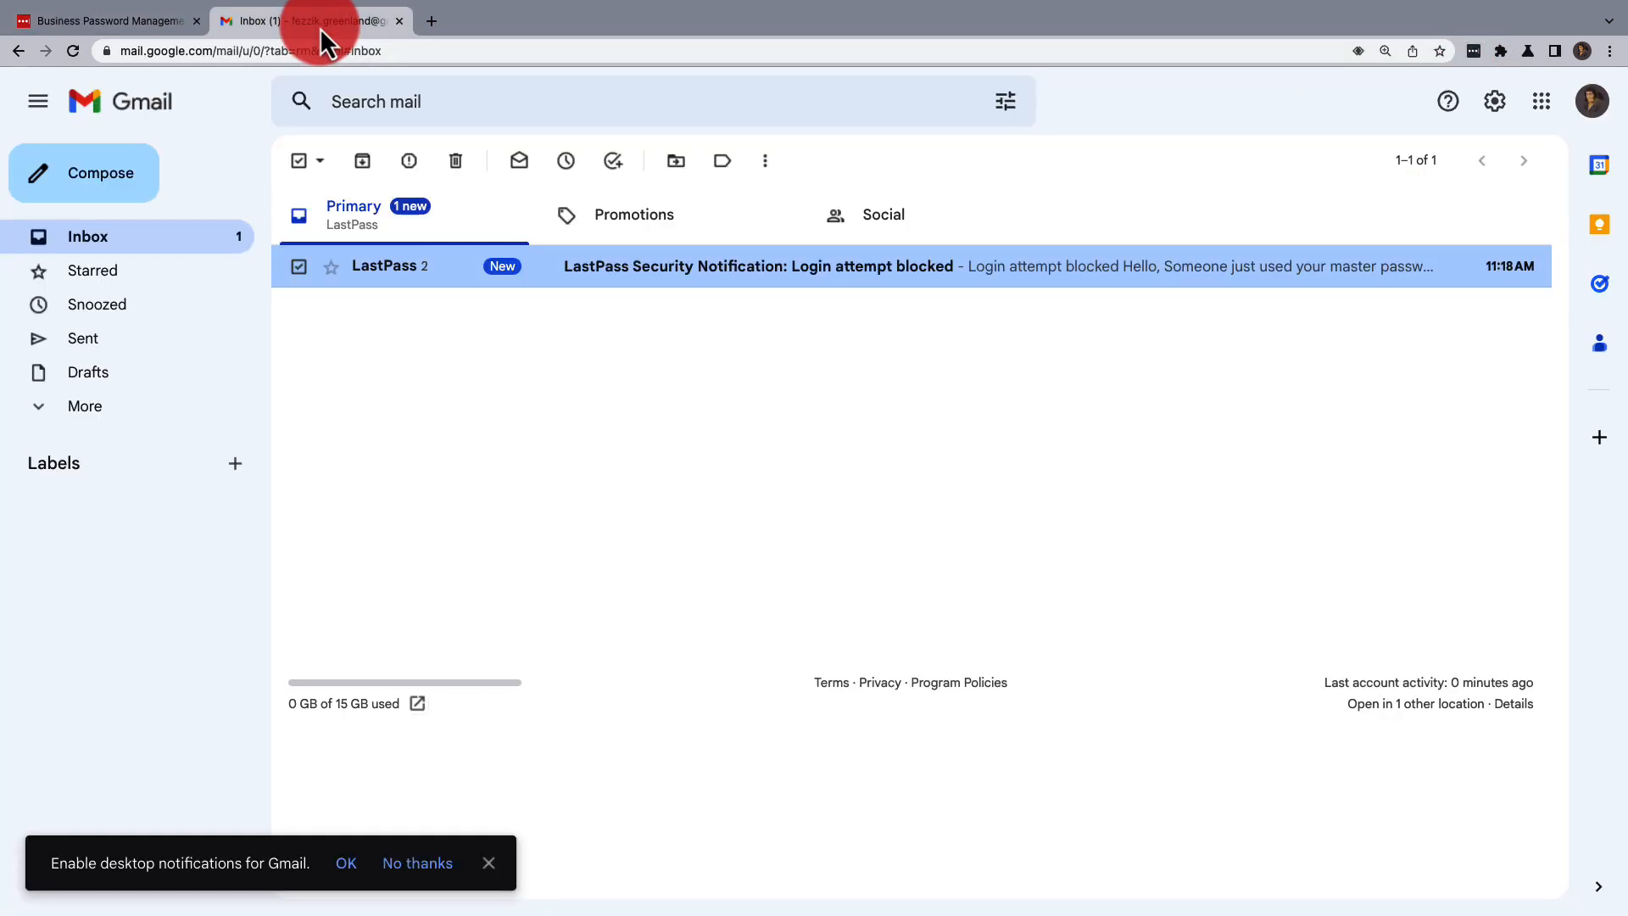
Verify the blocked login as your own from the LastPass Security Notification email, then return to the extension.
left_click(758, 266)
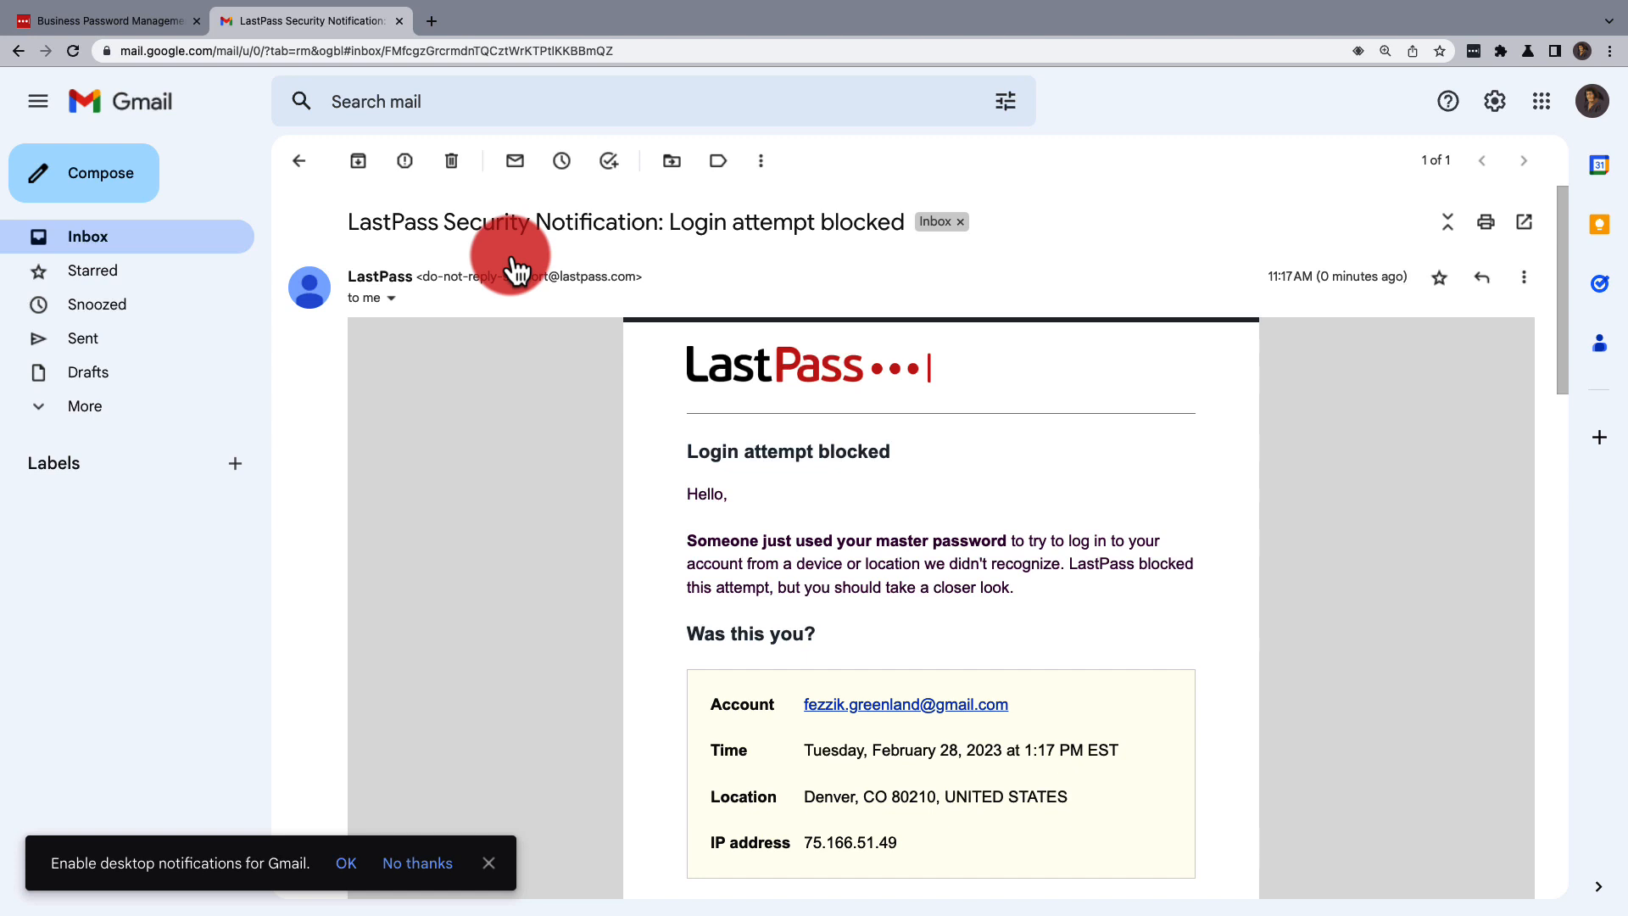
scroll("down", 3)
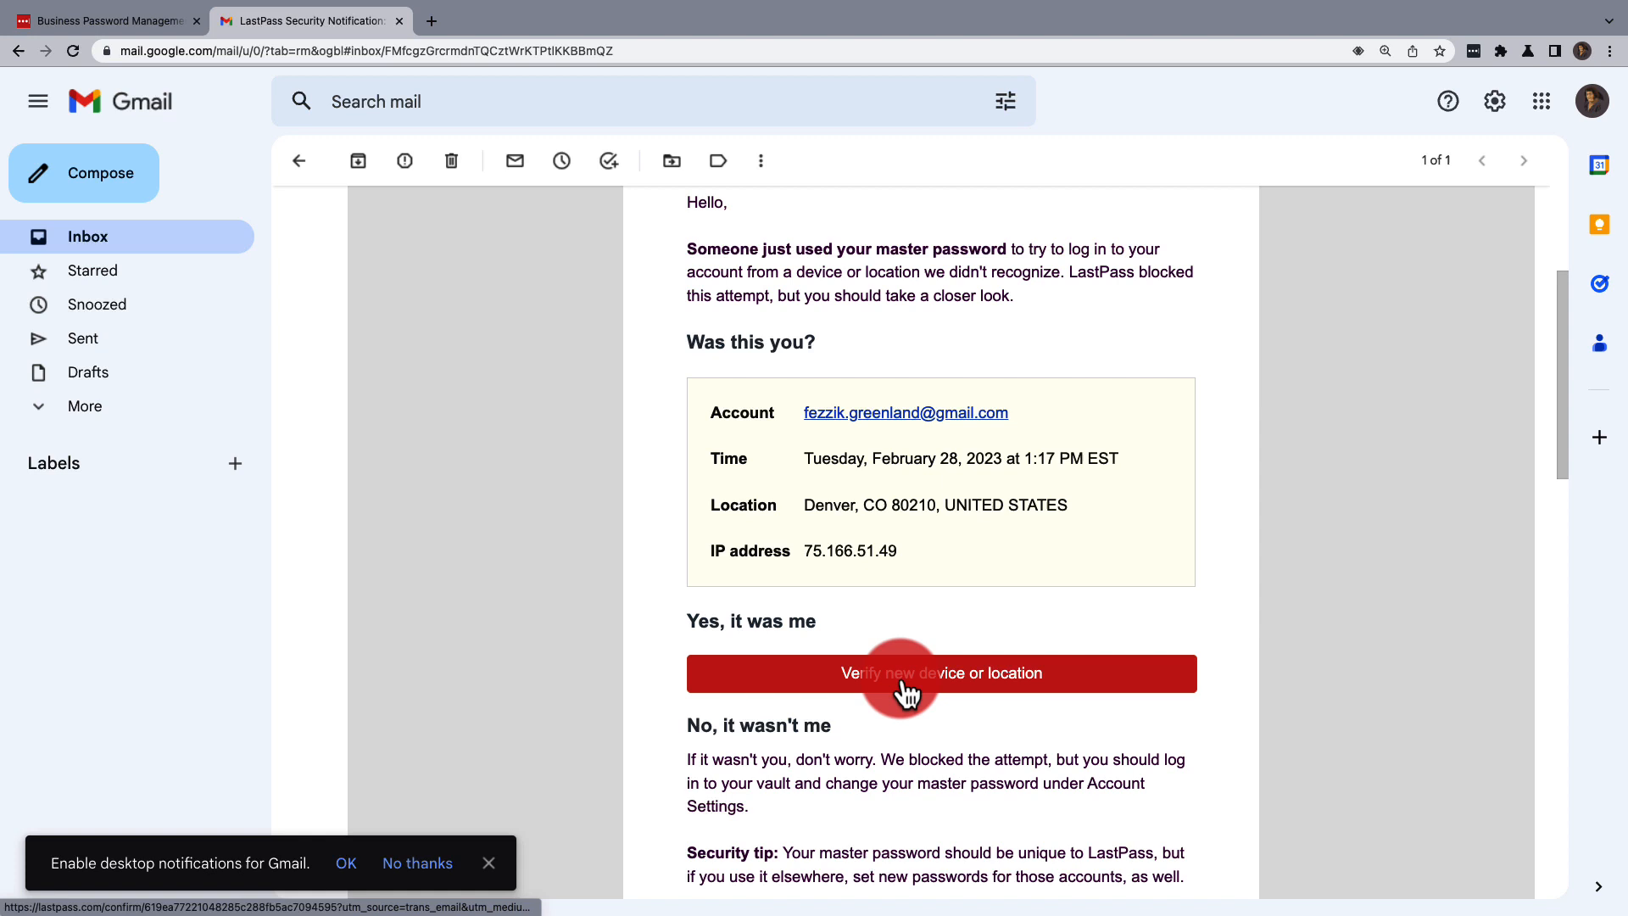
left_click(941, 673)
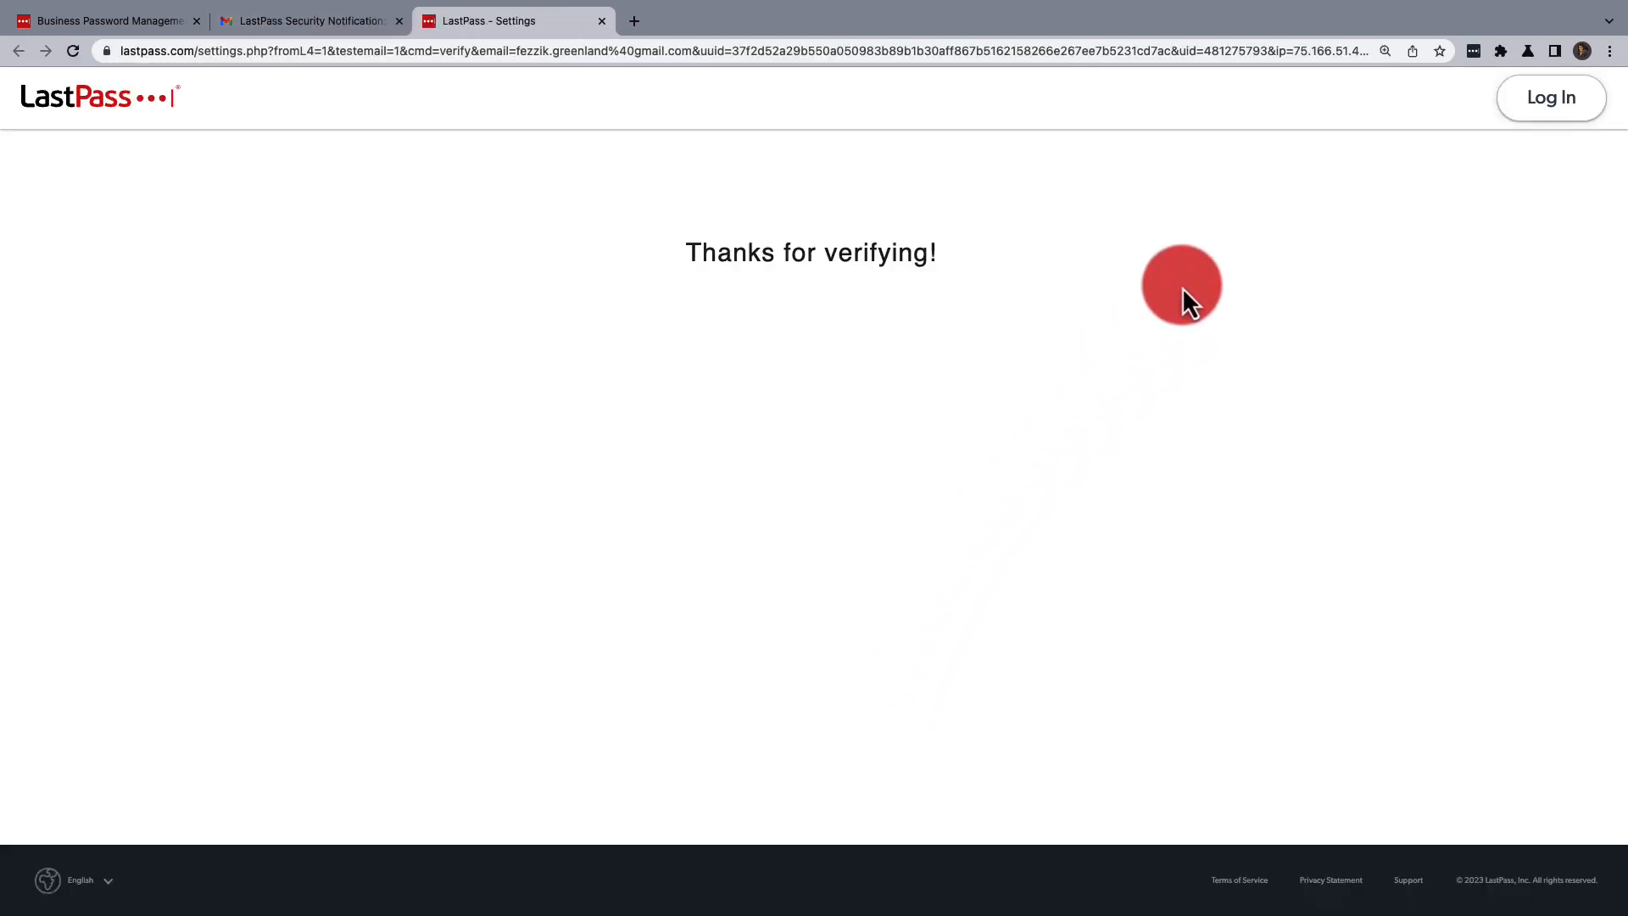
left_click(1474, 51)
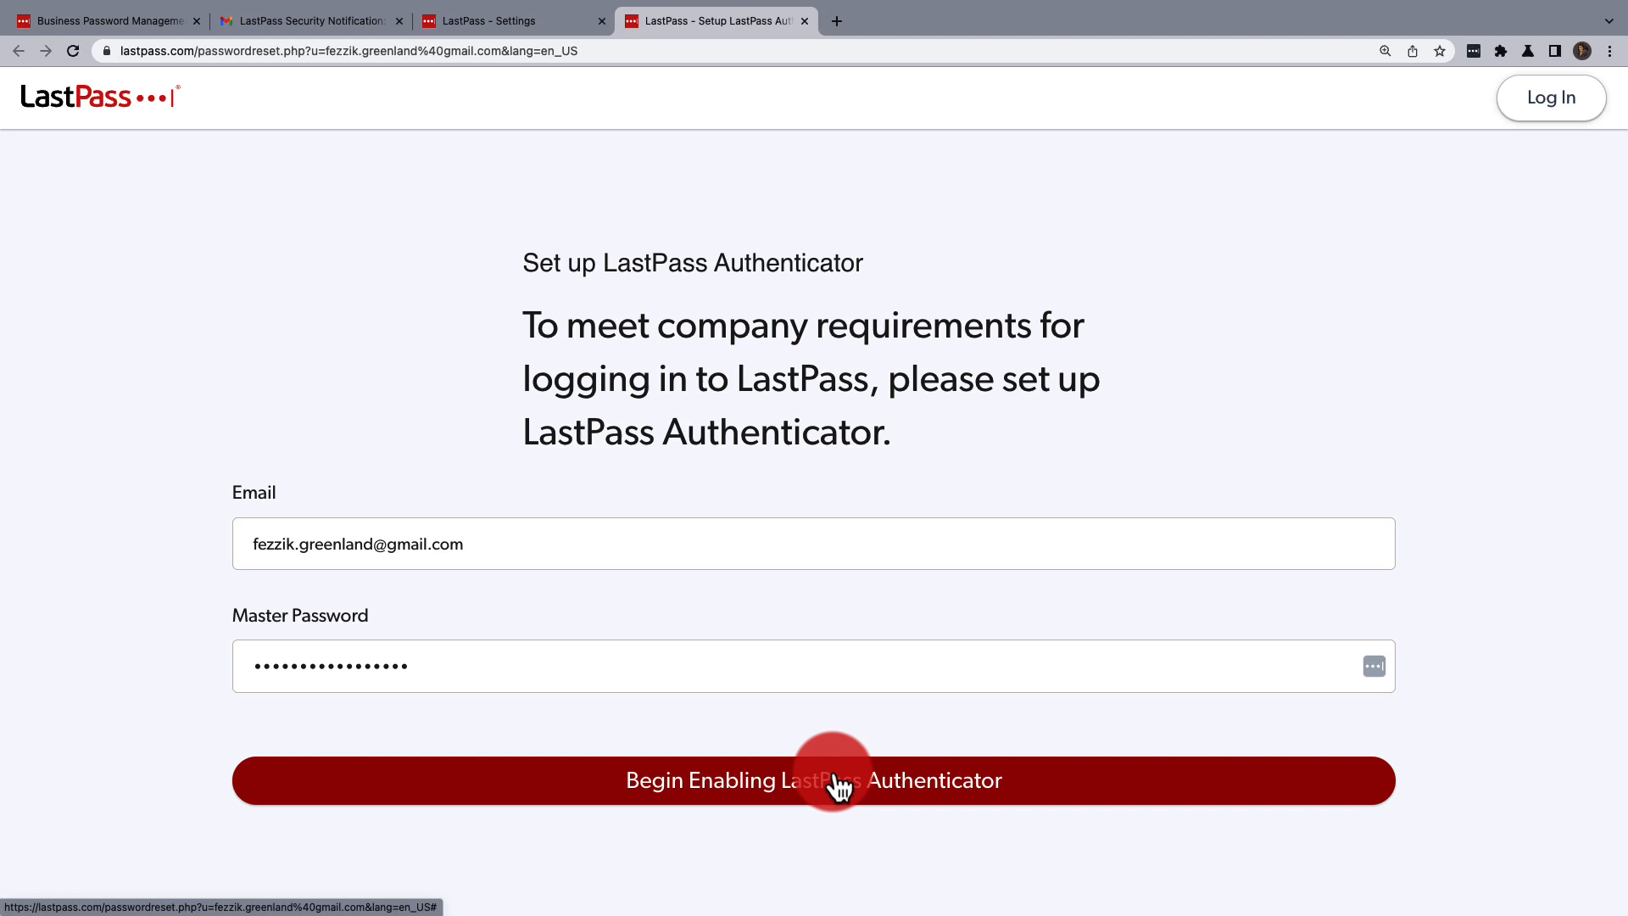
Enable LastPass Authenticator, choosing the mobile app and pairing the phone as primary multifactor.
left_click(812, 780)
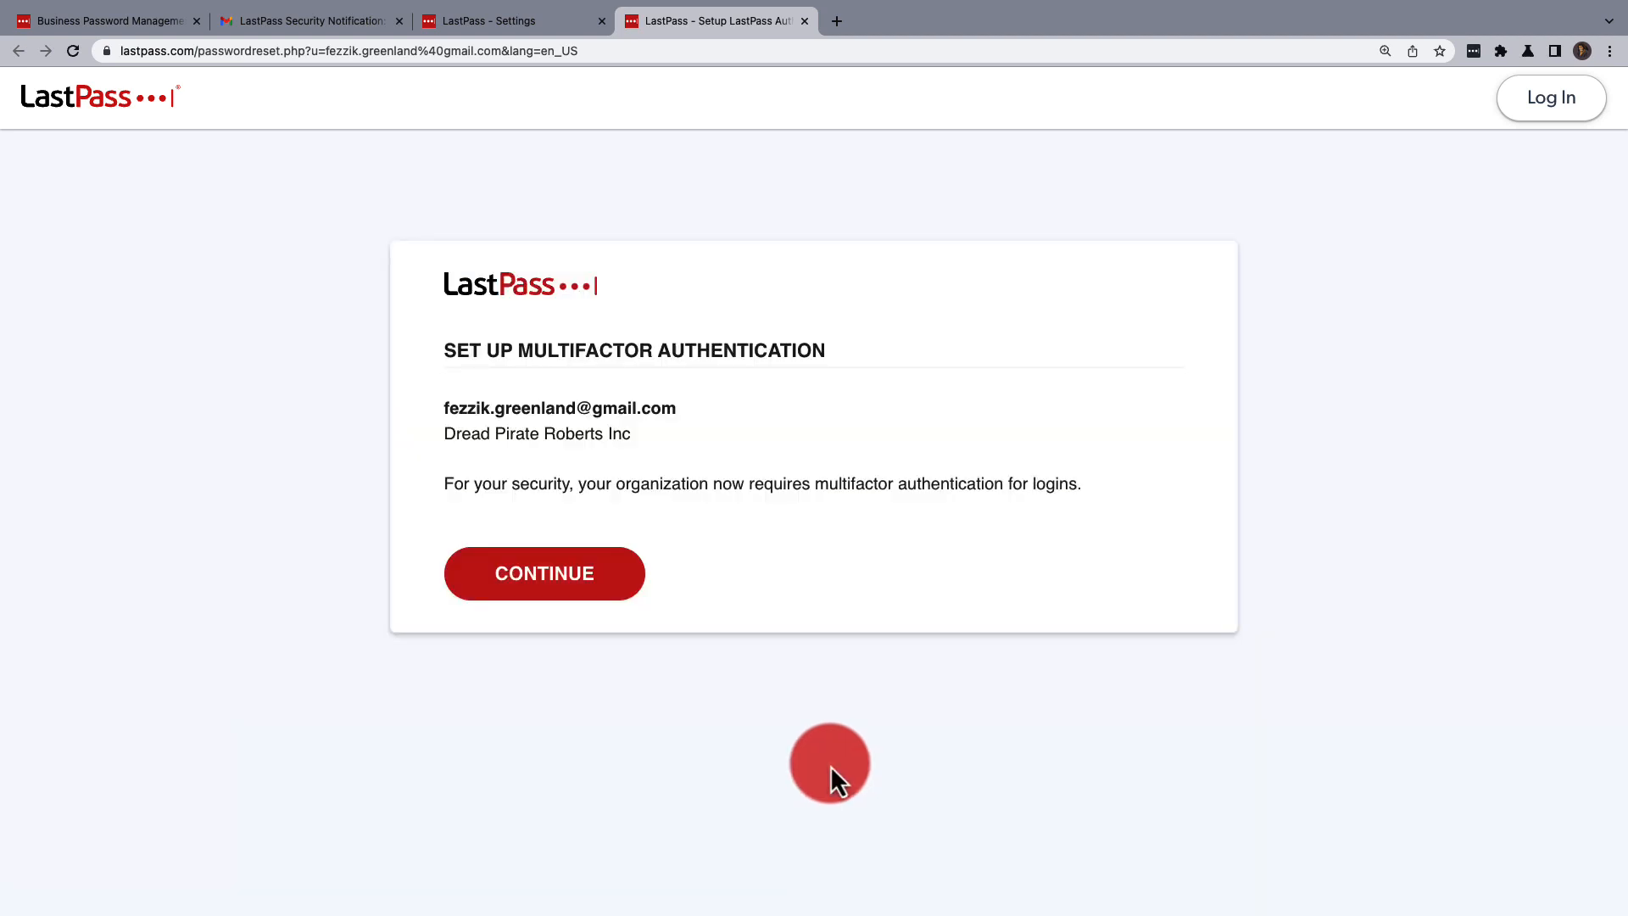
left_click(544, 573)
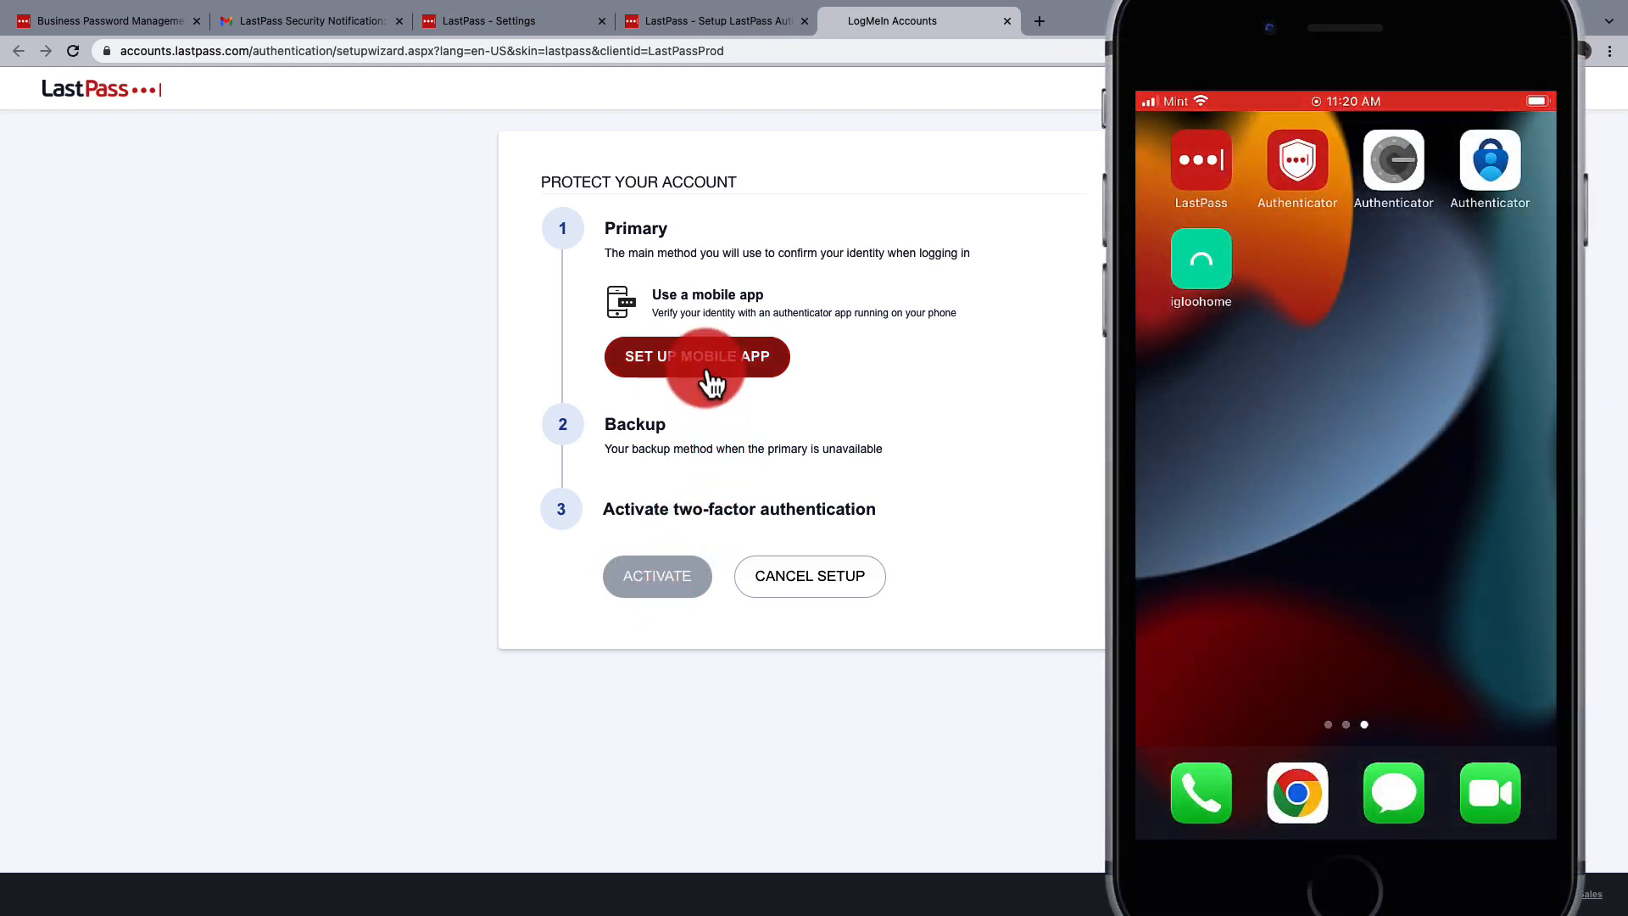
left_click(697, 356)
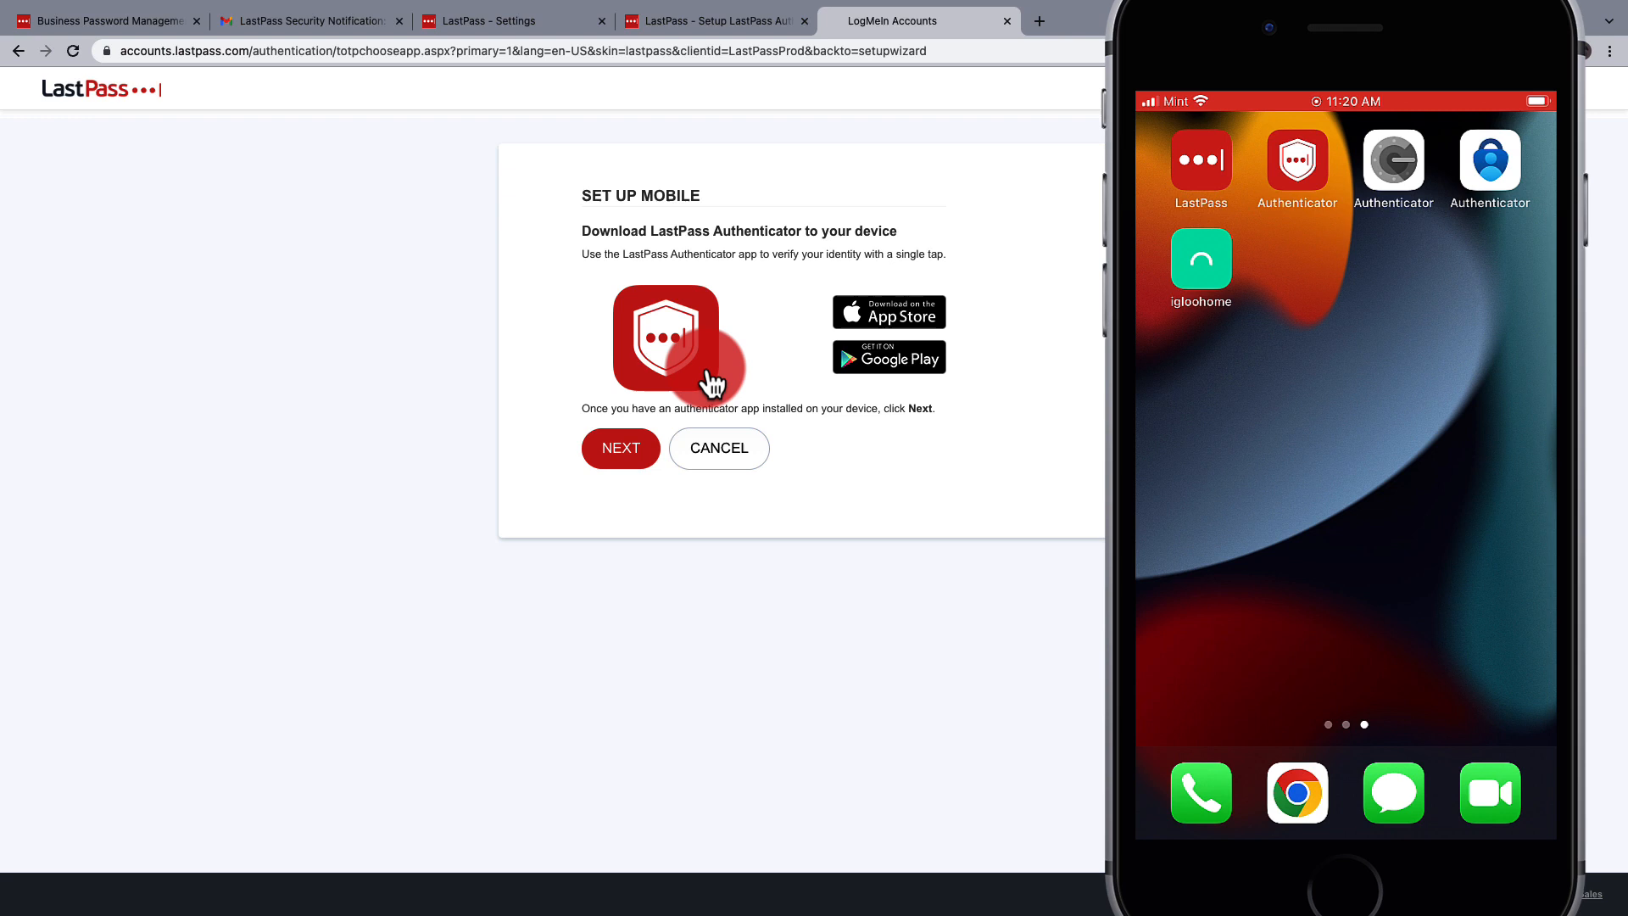
left_click(1199, 169)
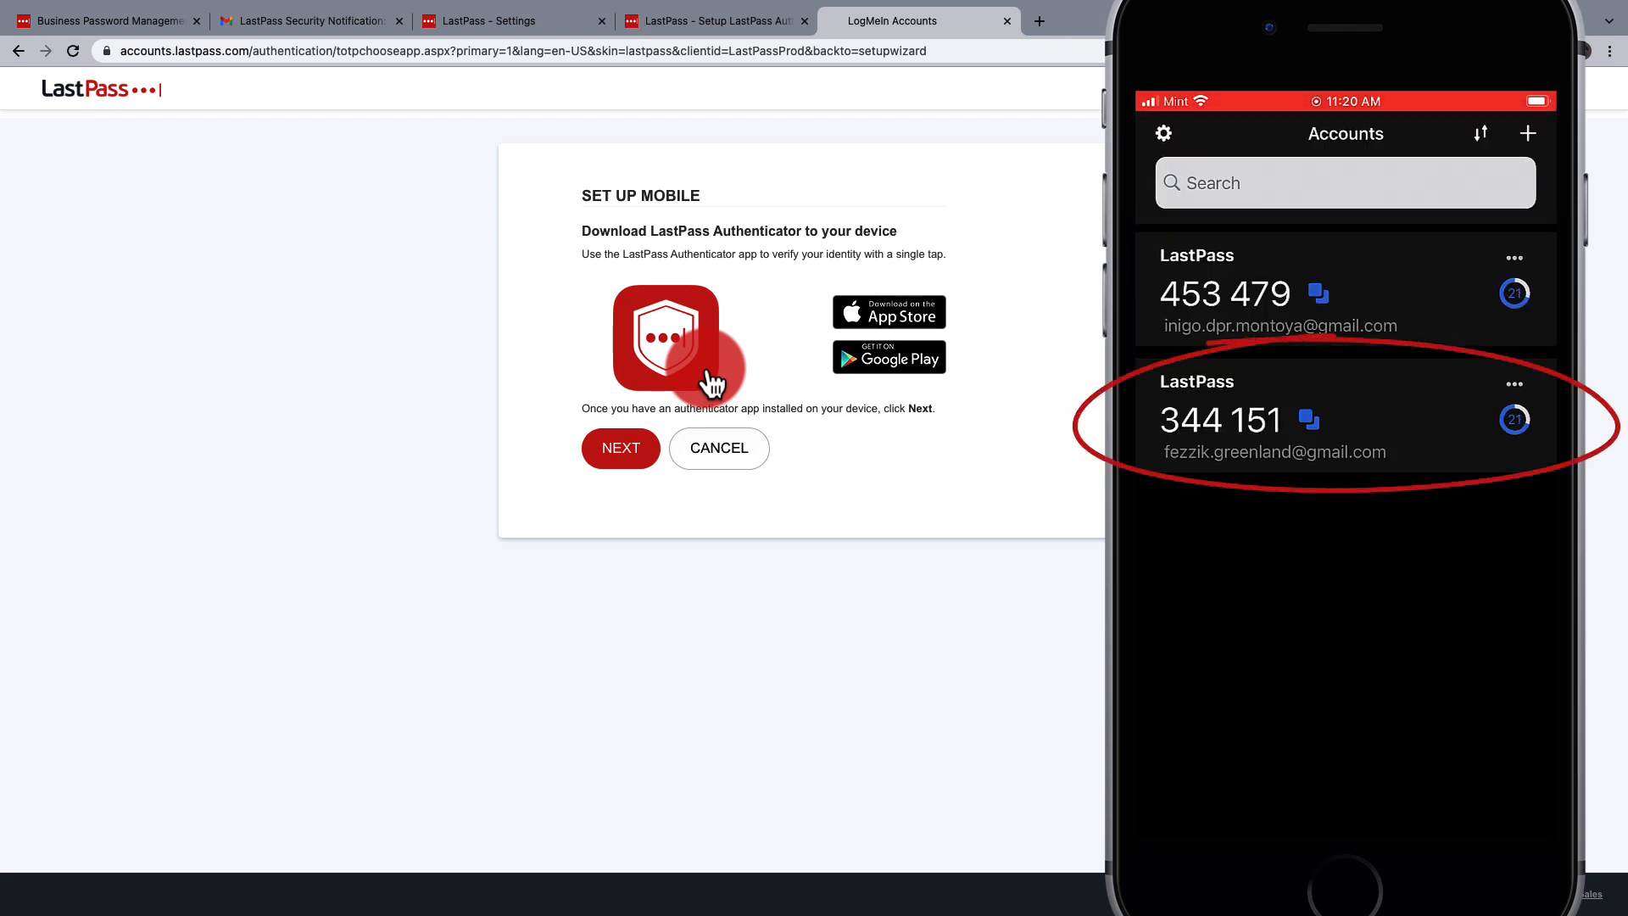
left_click(621, 448)
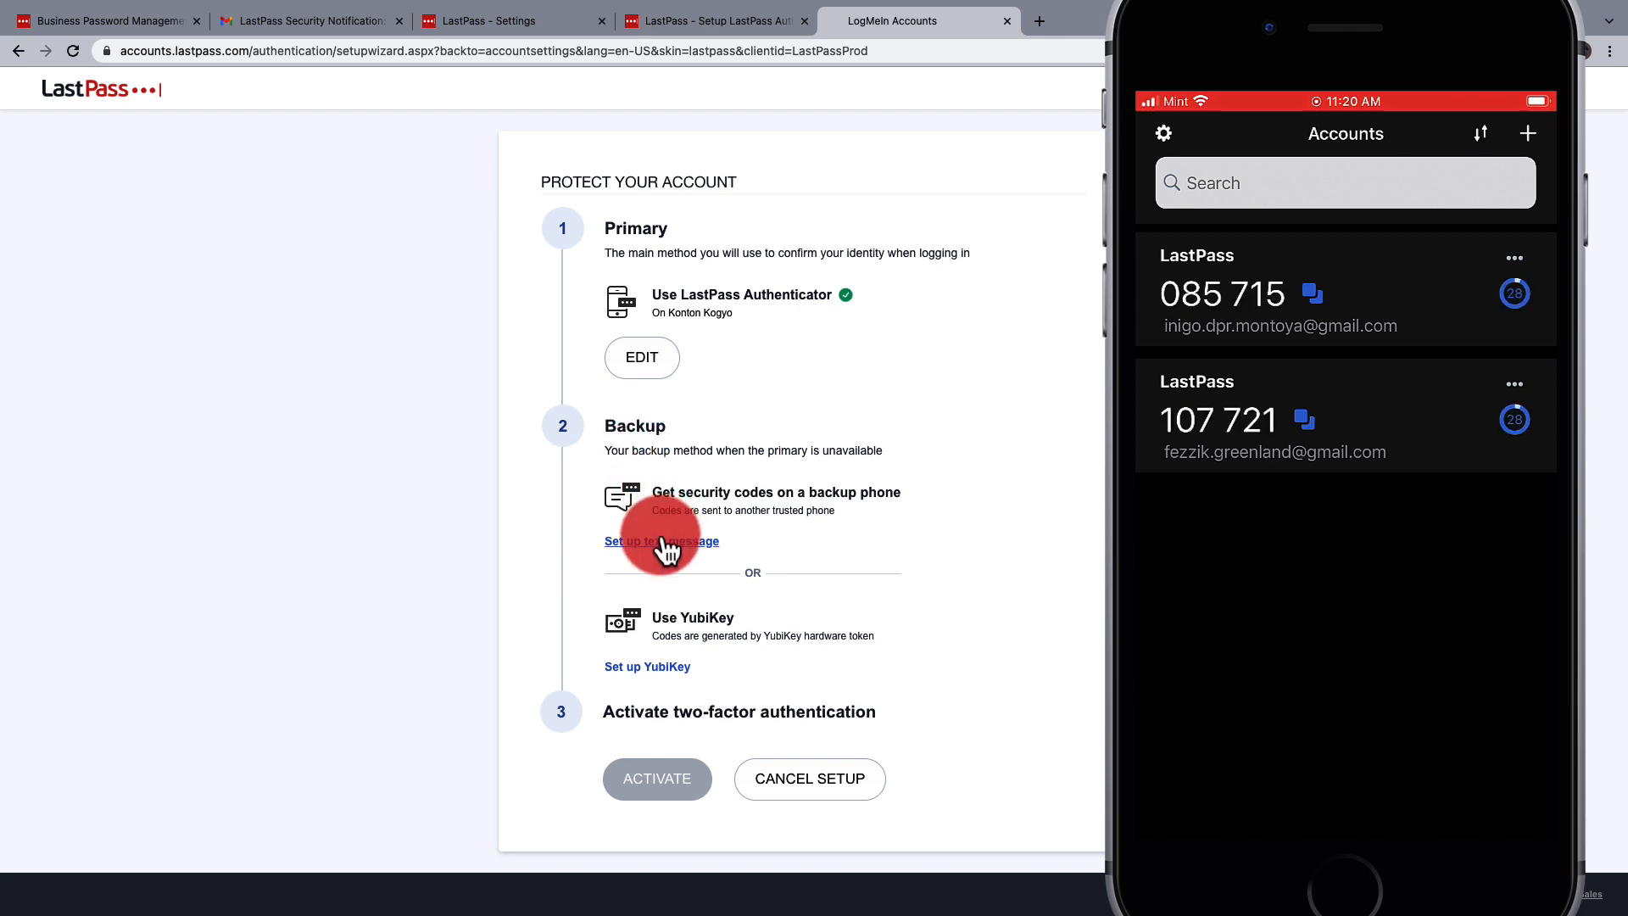
left_click(661, 541)
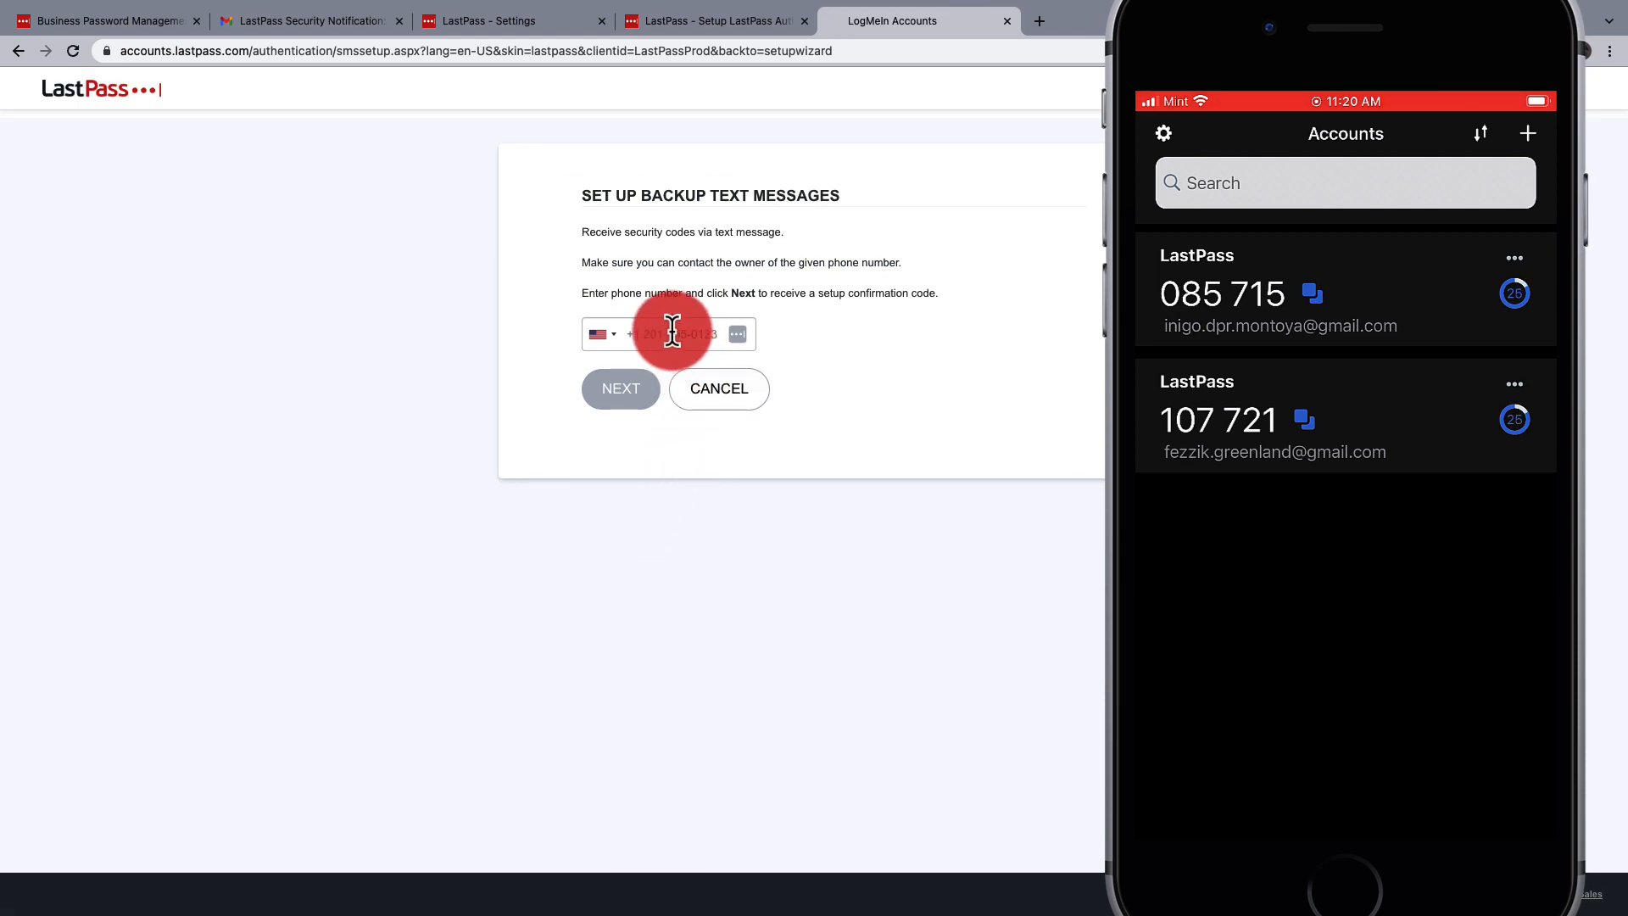
left_click(621, 388)
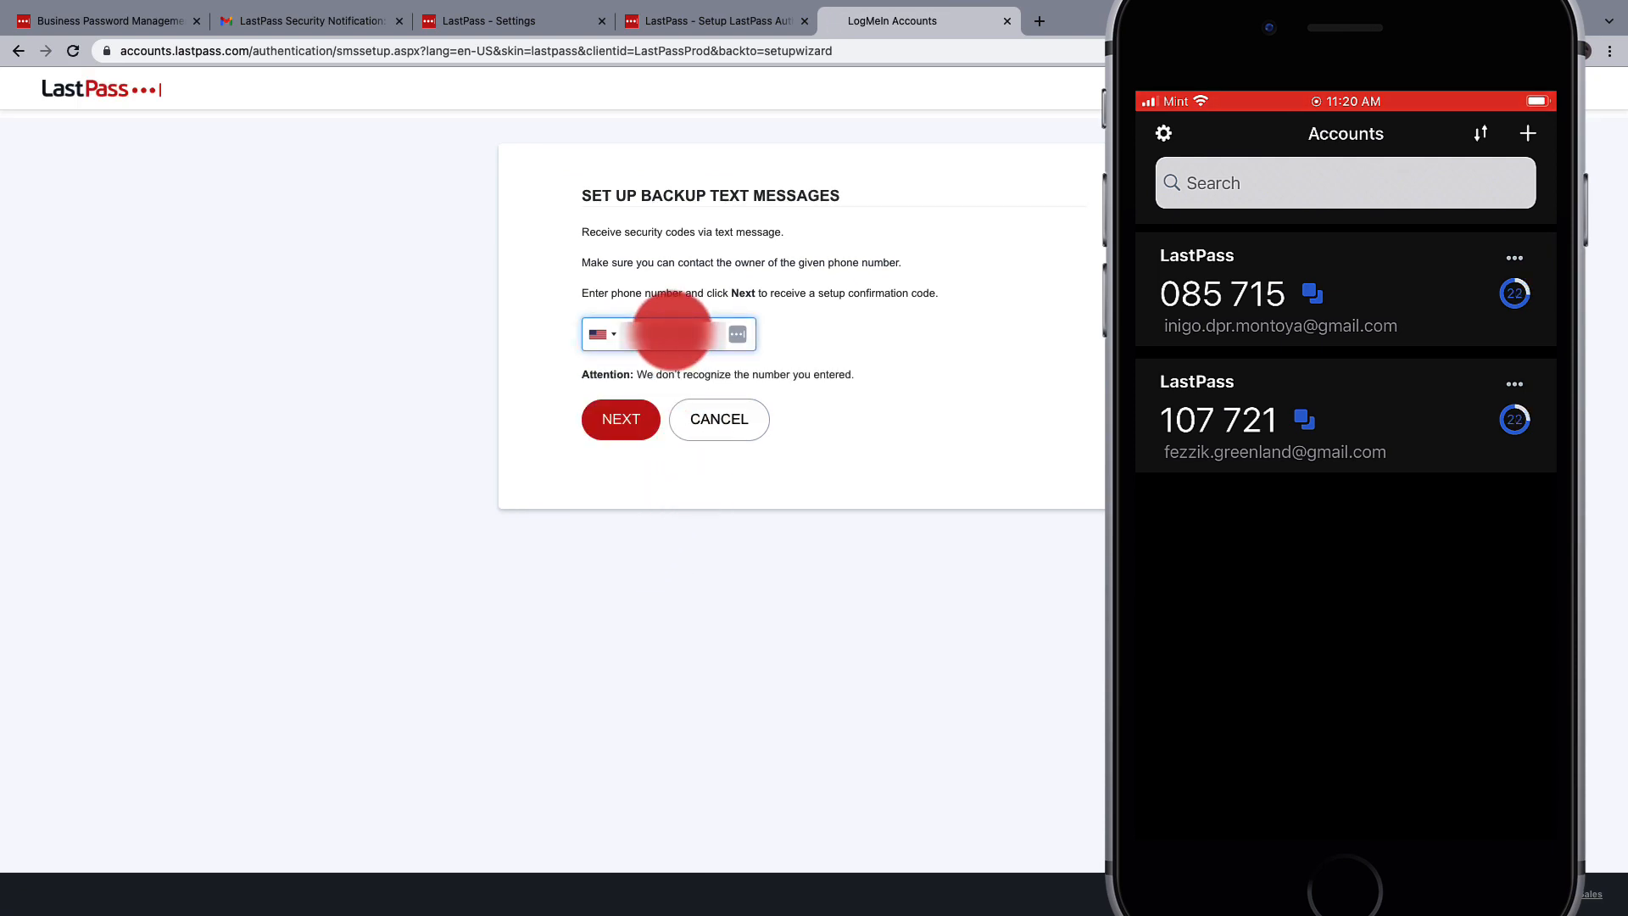
left_click(620, 419)
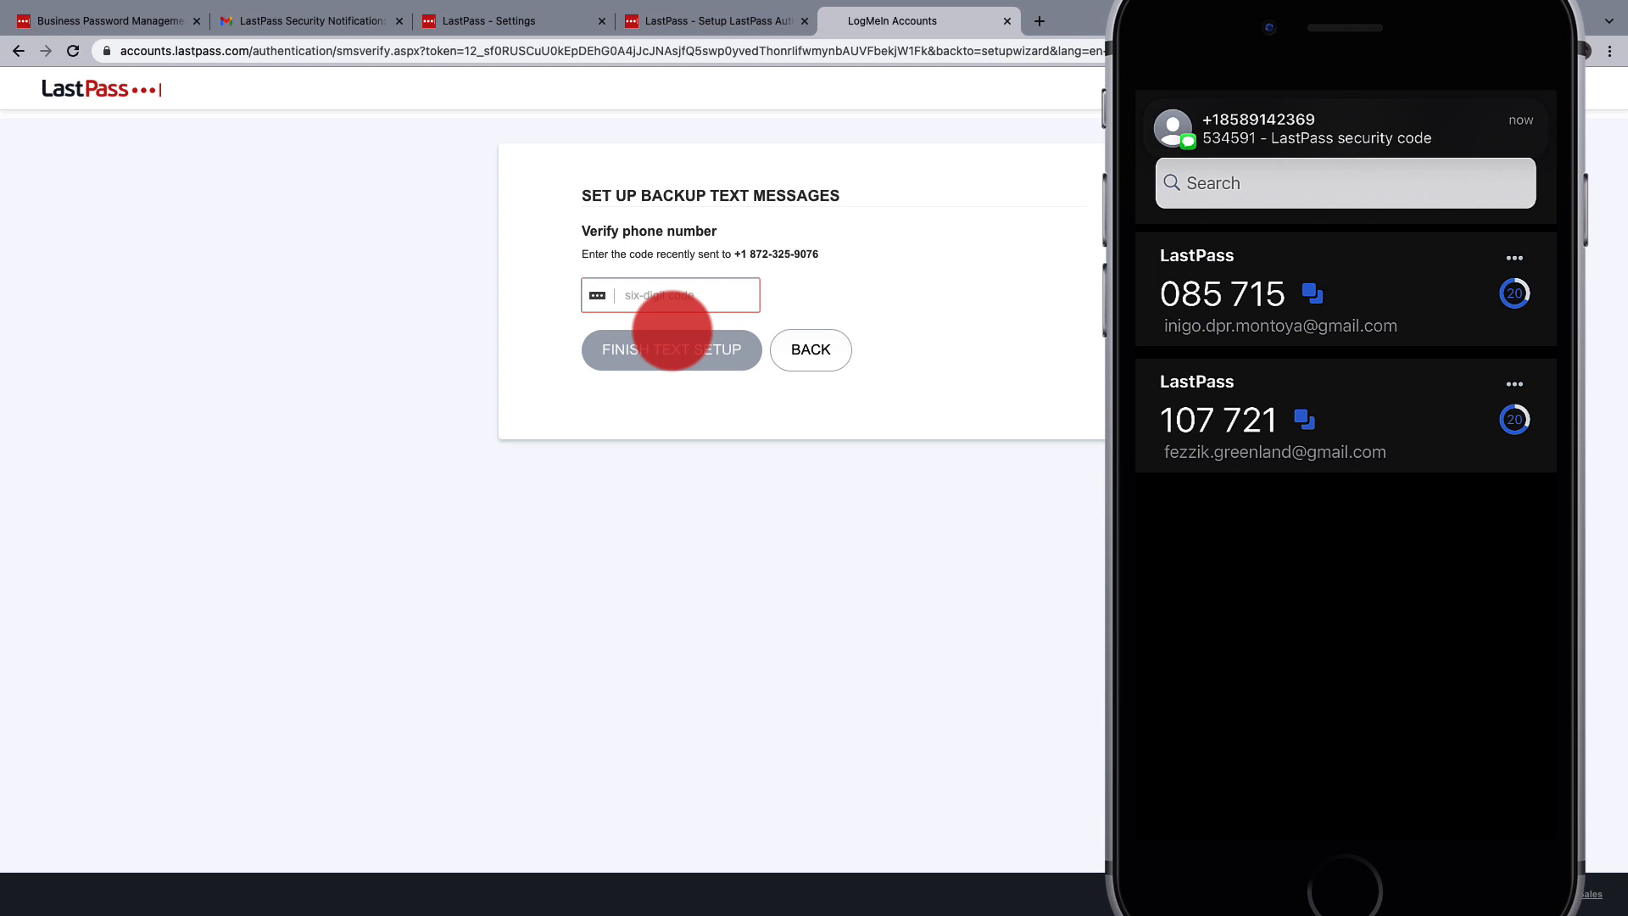
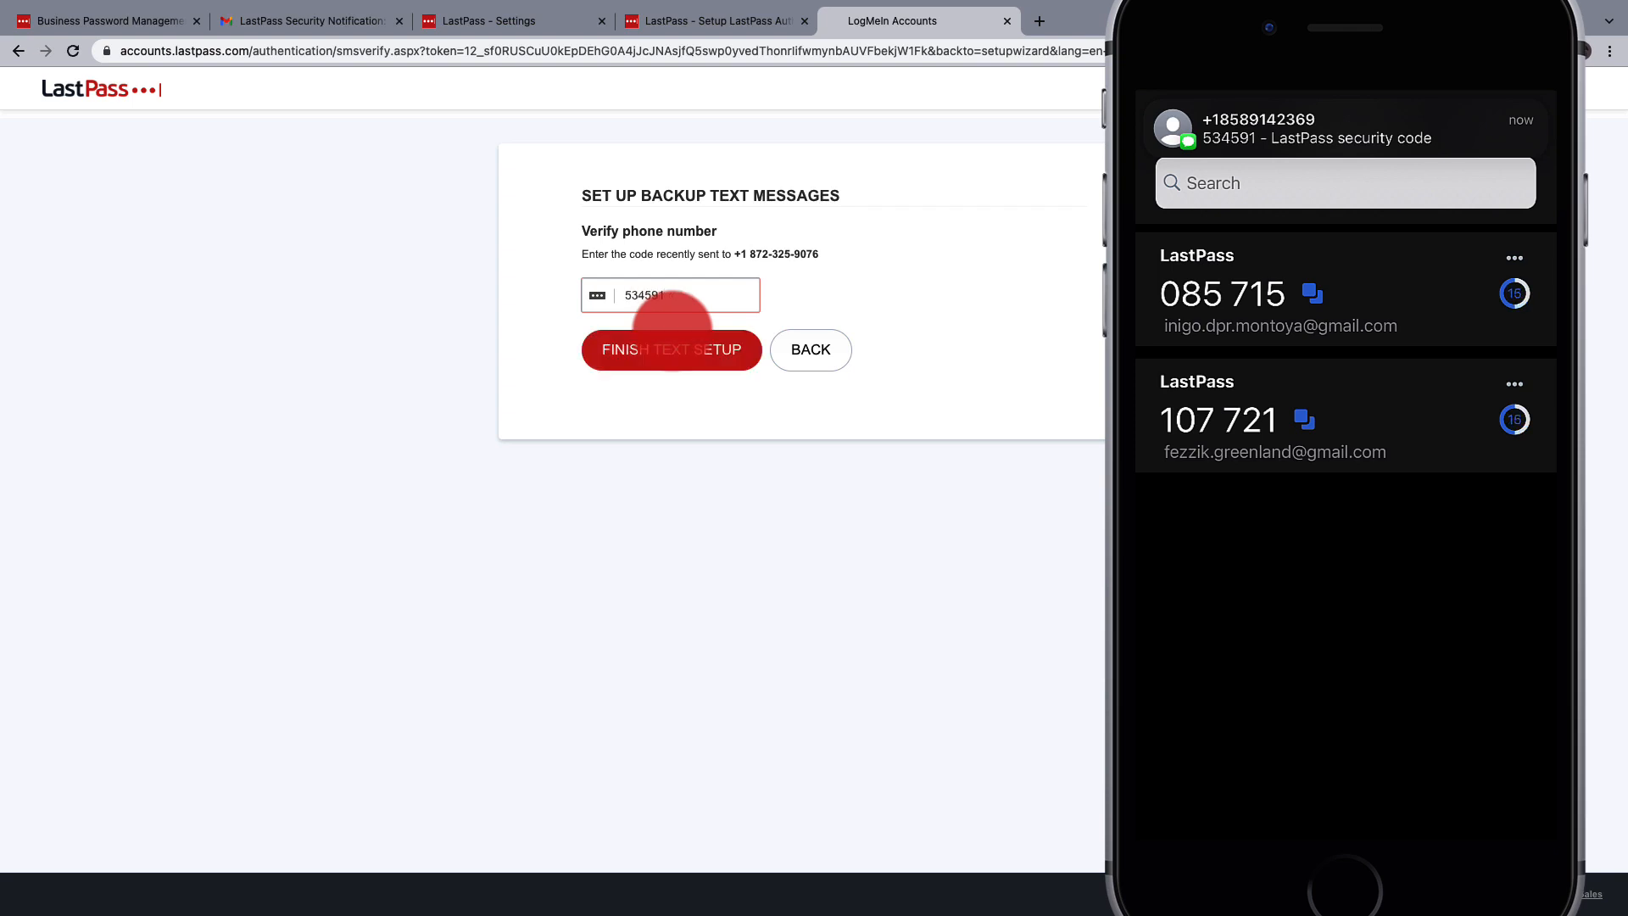
left_click(671, 349)
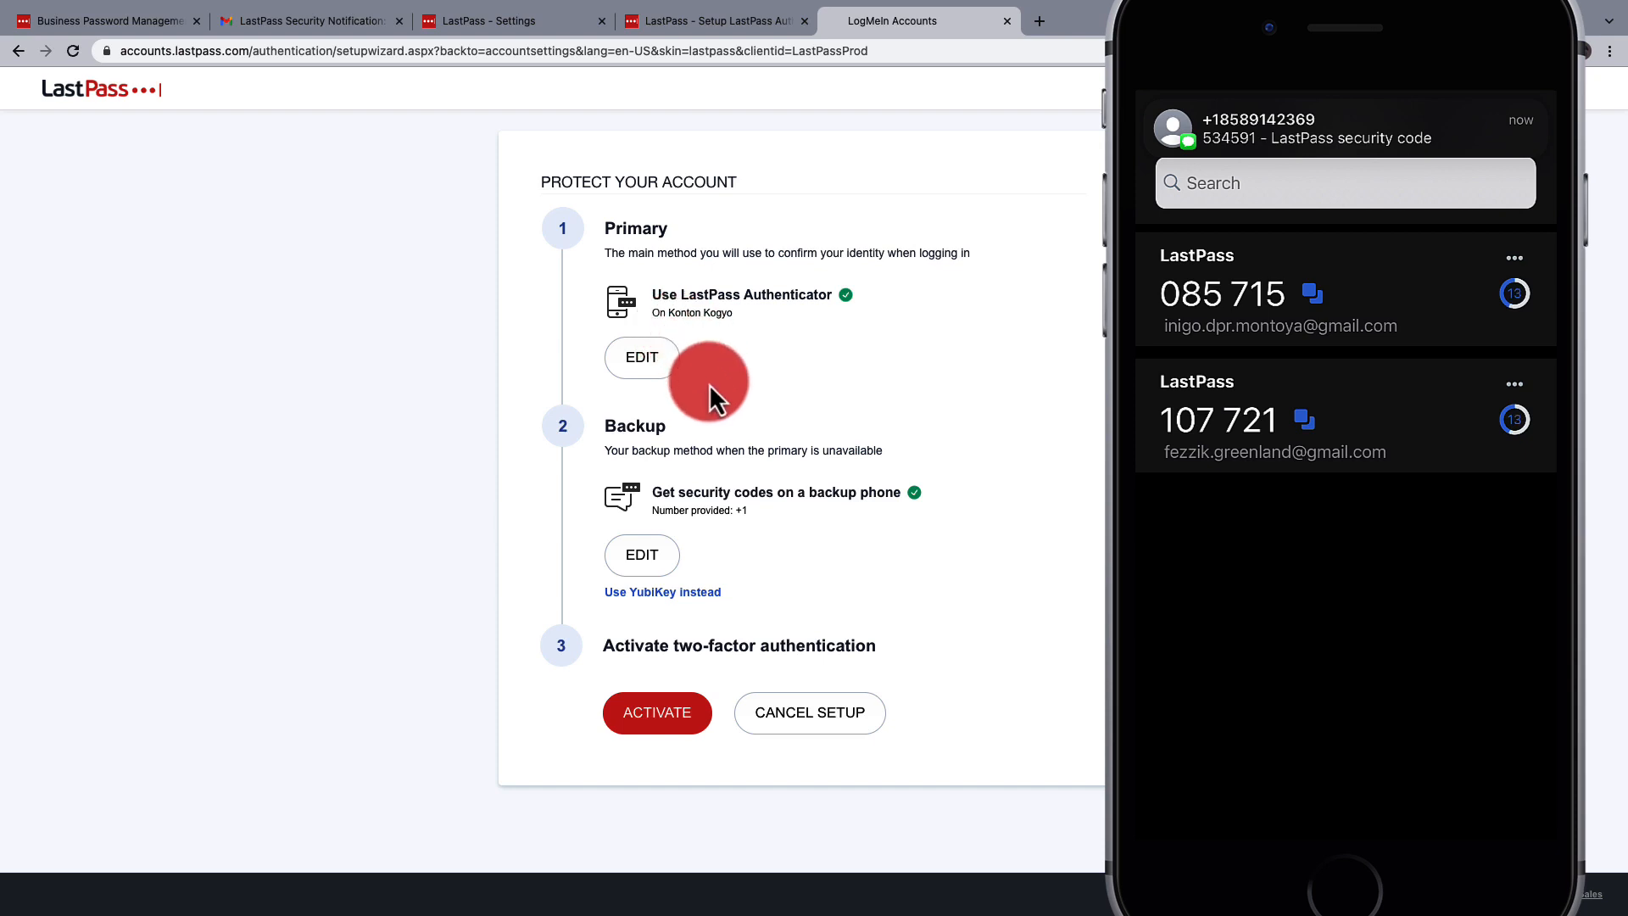
Activate multifactor authentication and continue back to the LastPass login form.
left_click(656, 712)
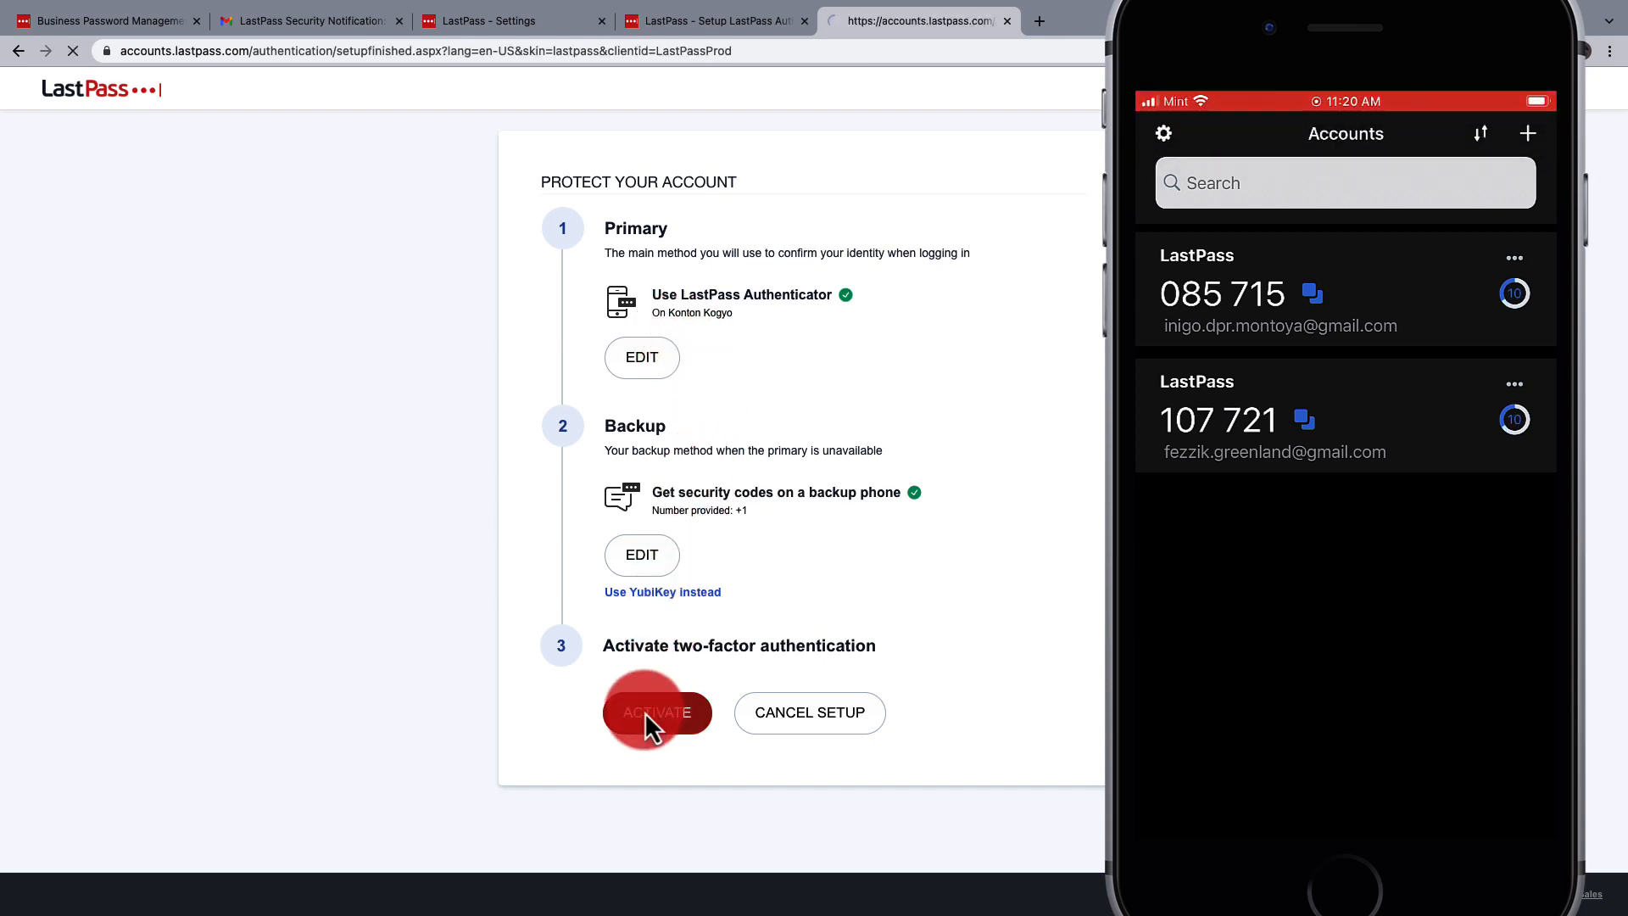
left_click(657, 712)
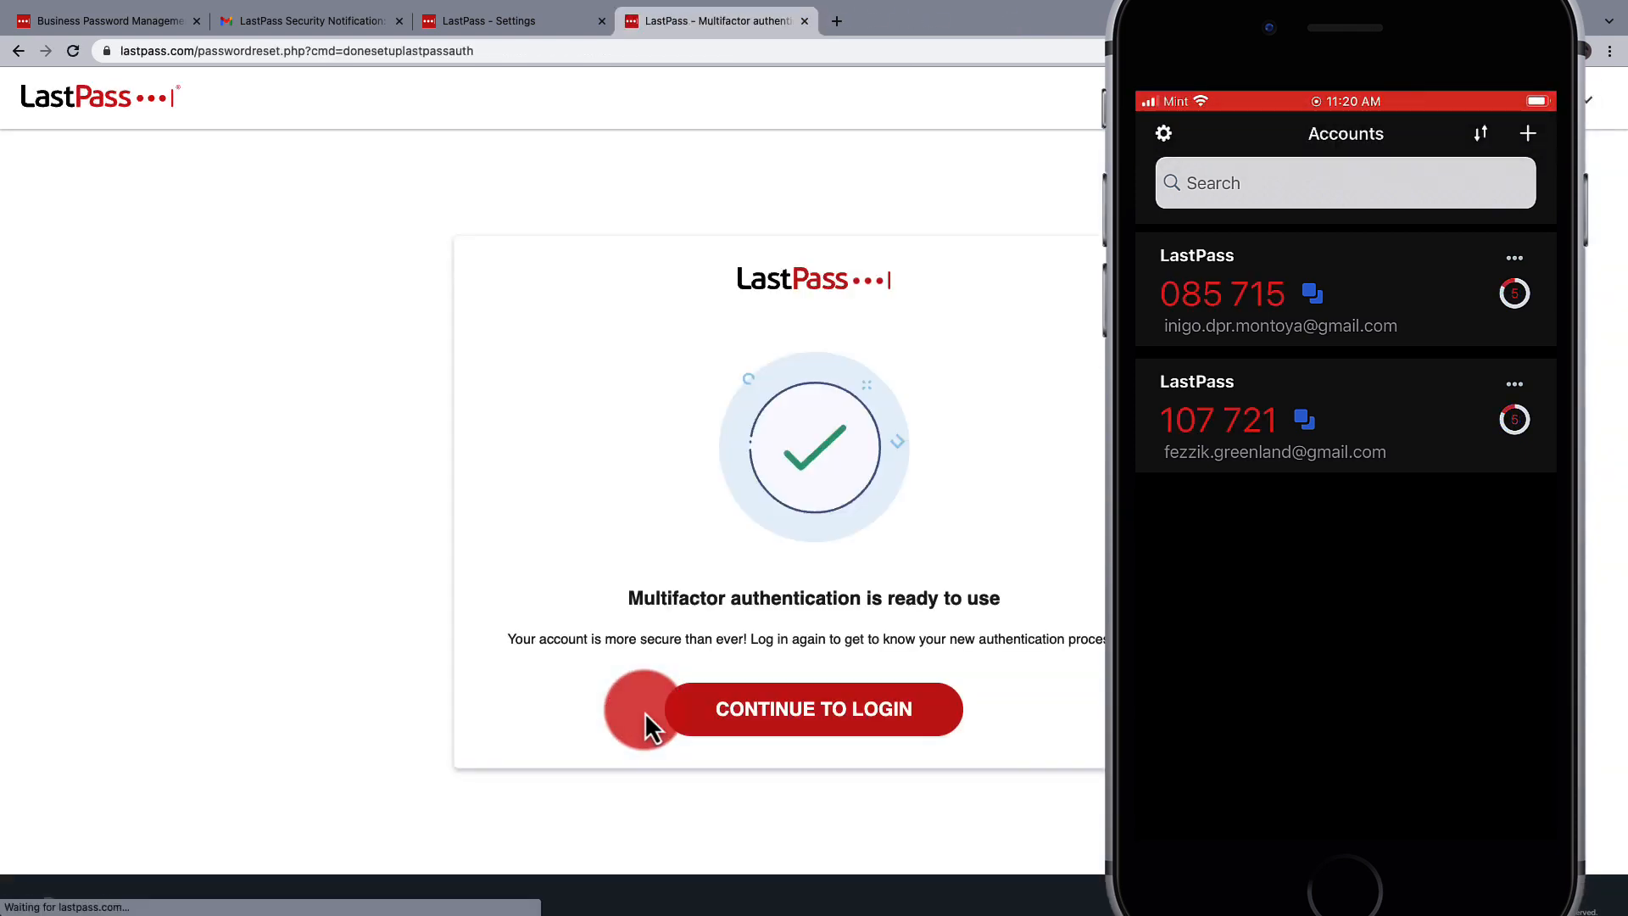
left_click(812, 709)
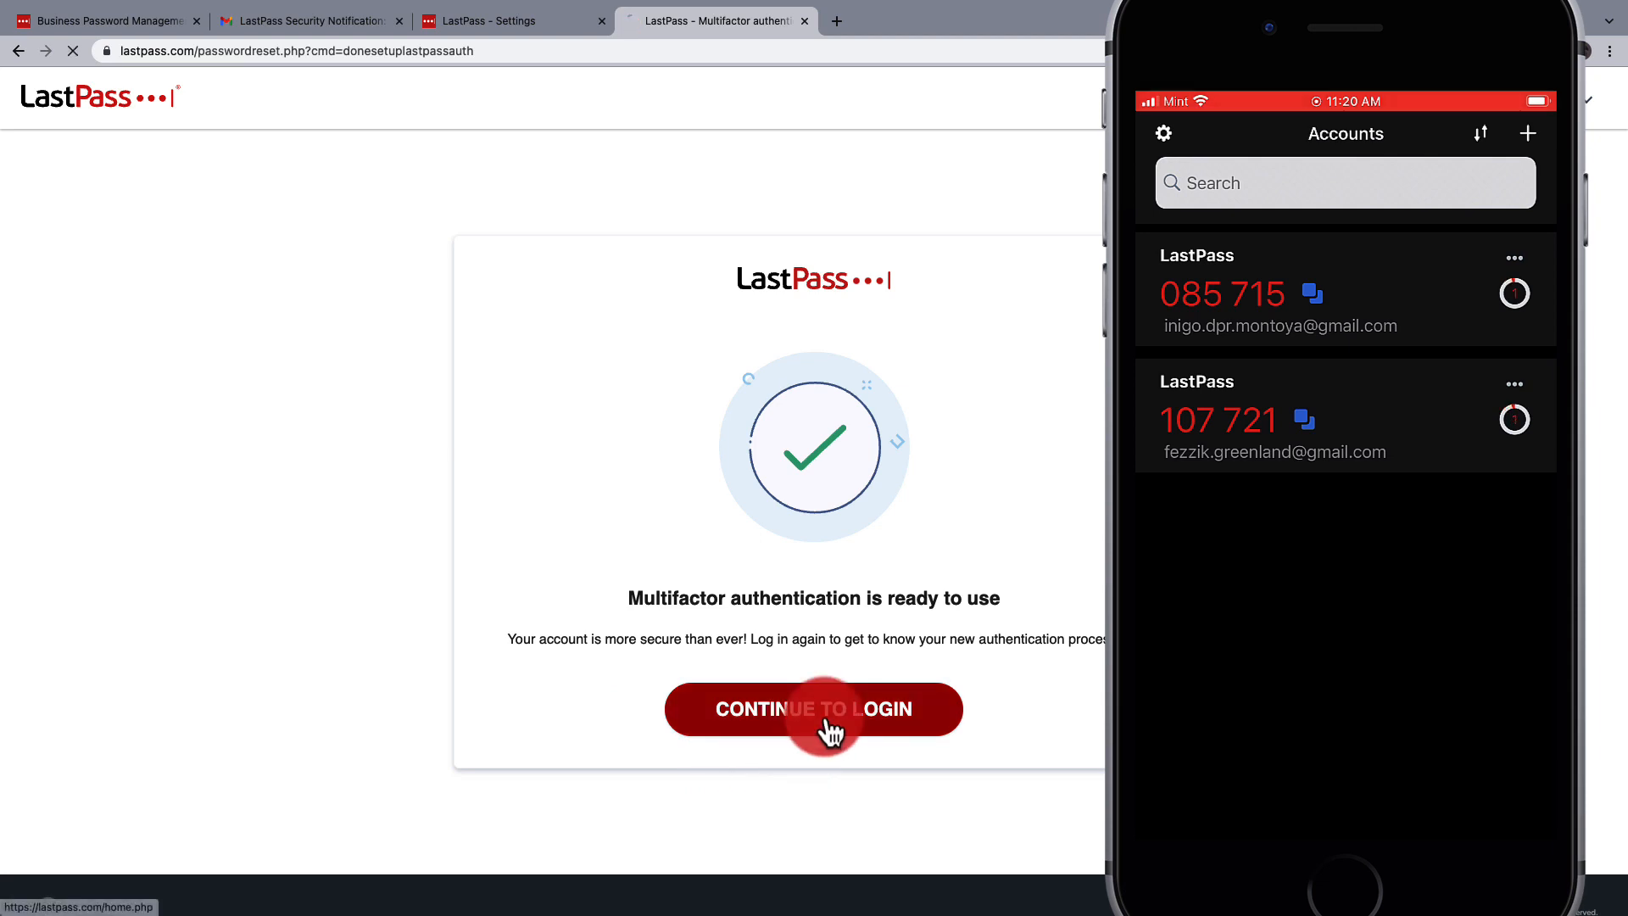
left_click(812, 709)
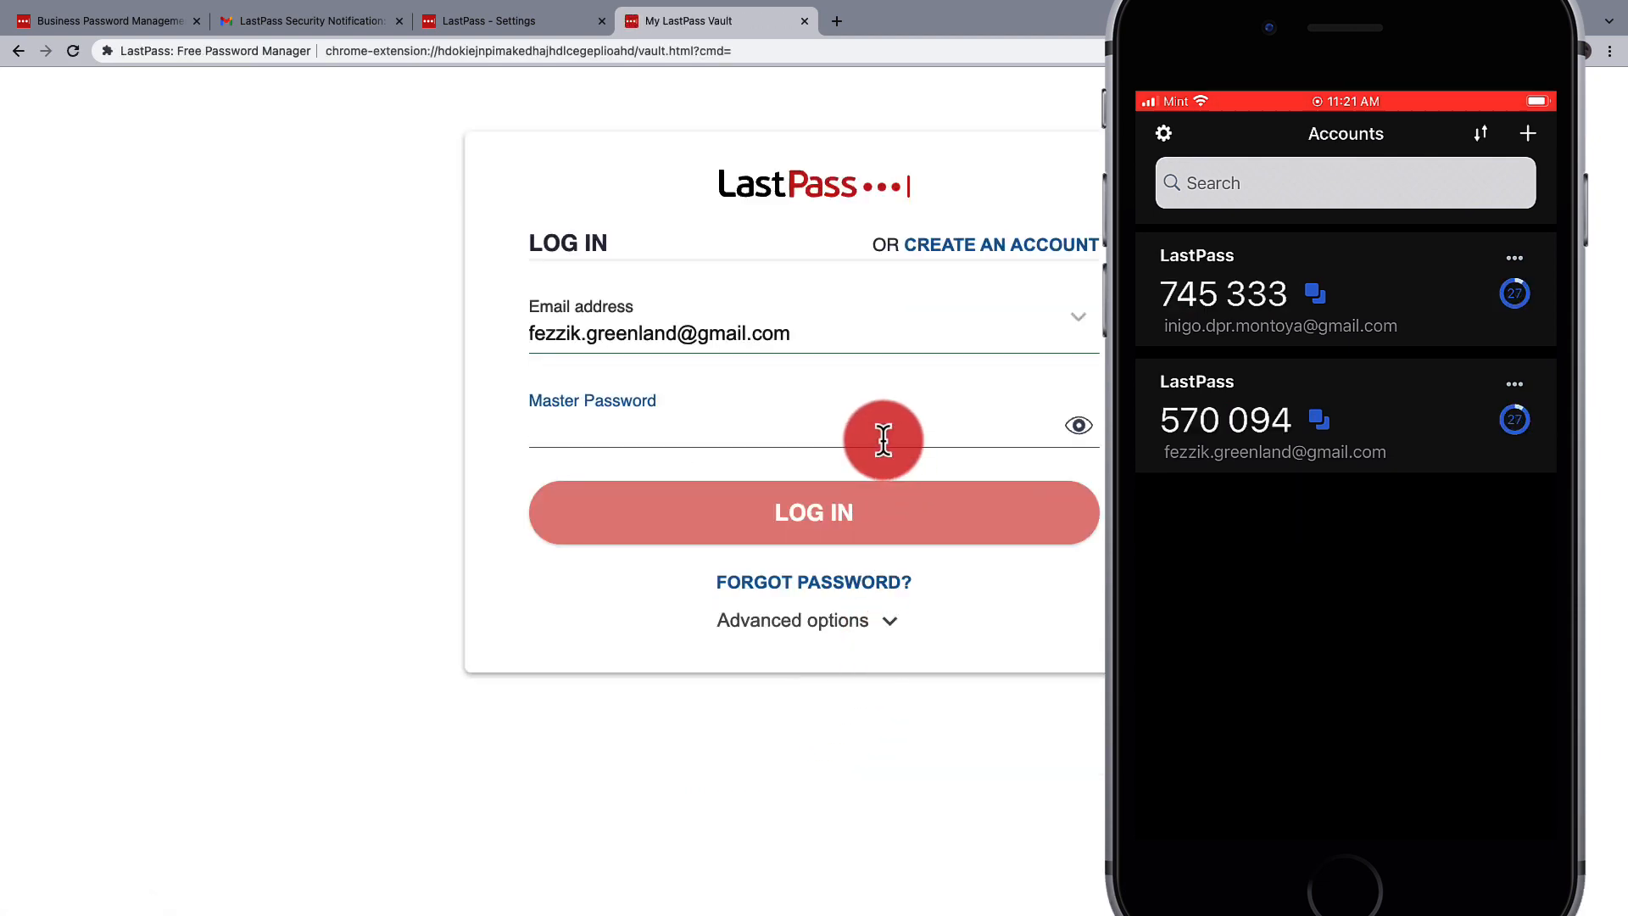
Log in with the master password, approve the phone request, and open the vault's items.
left_click(814, 512)
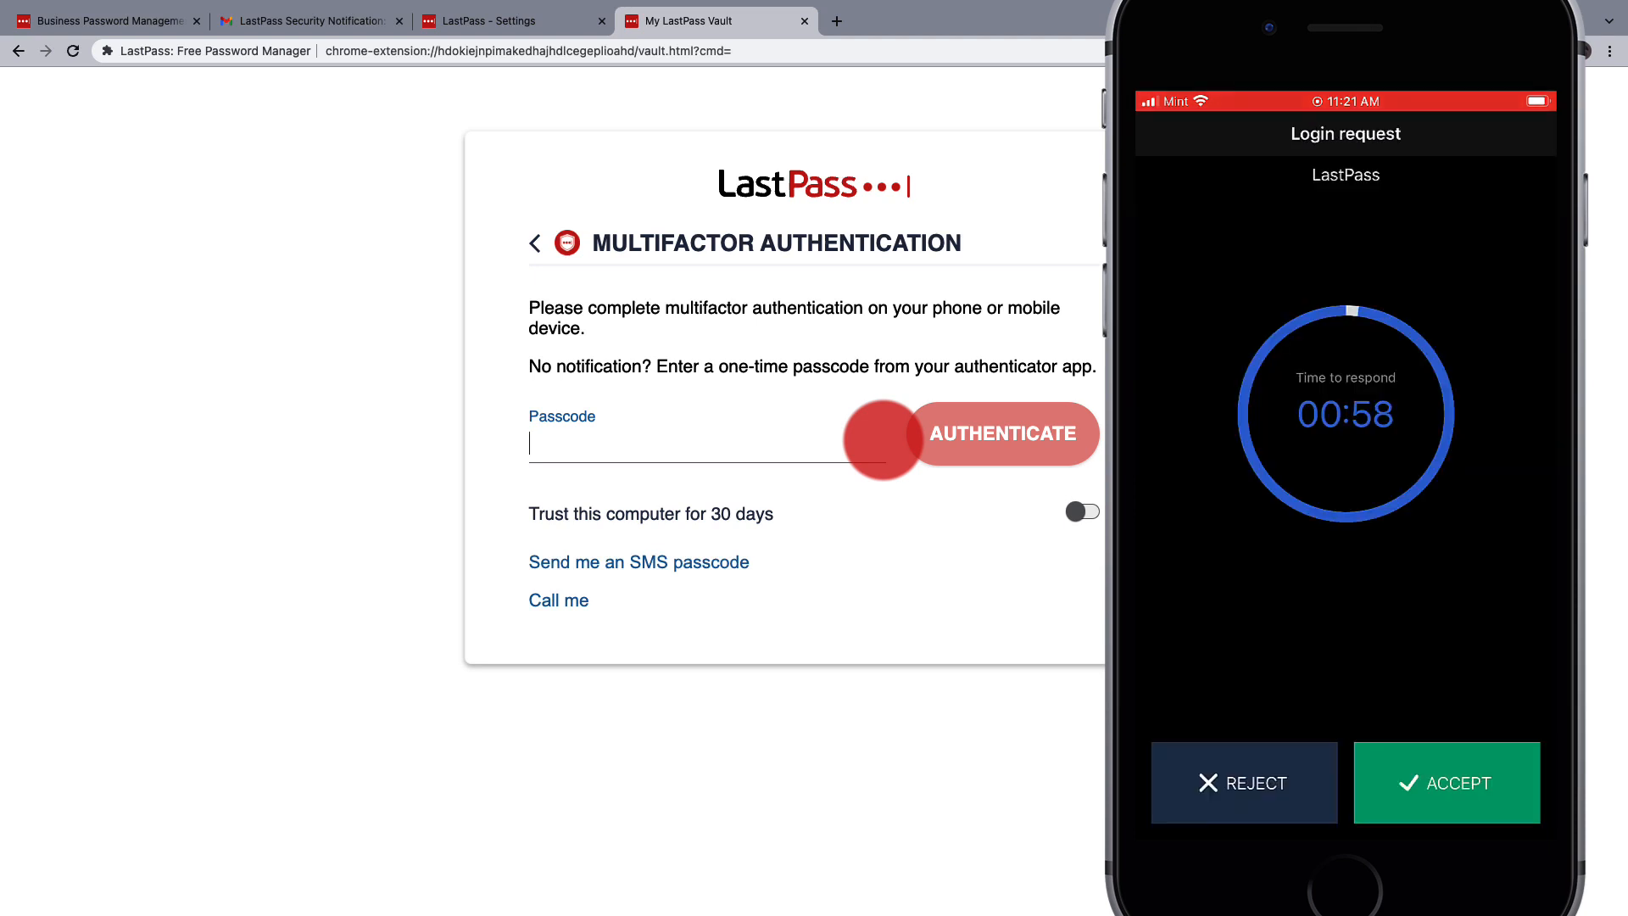
left_click(1446, 781)
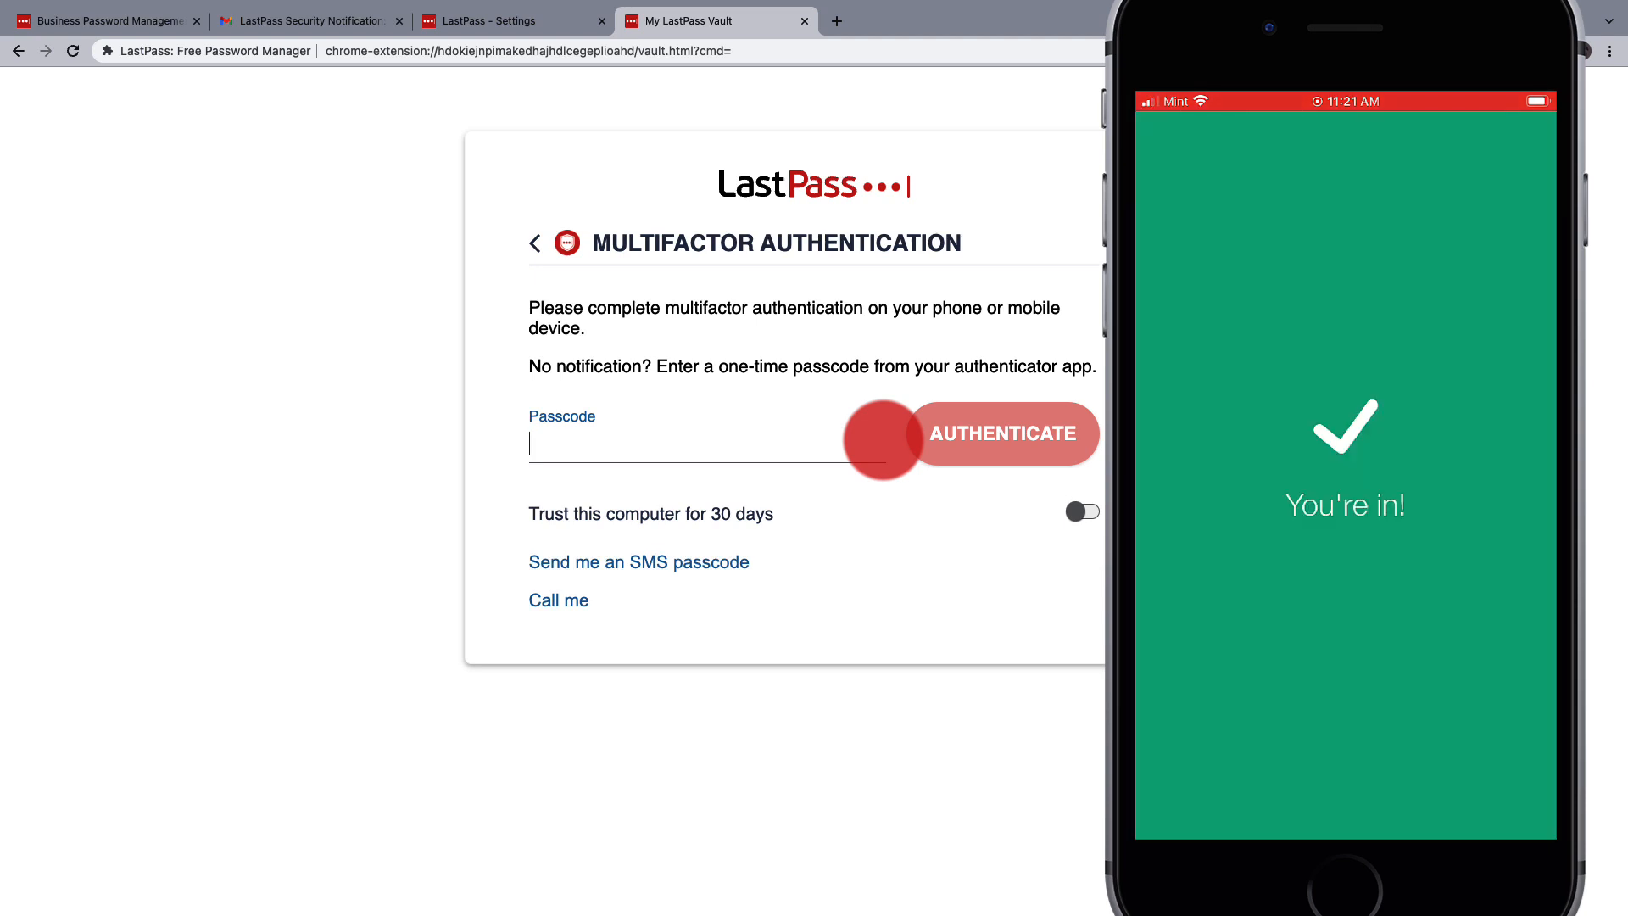
left_click(1002, 434)
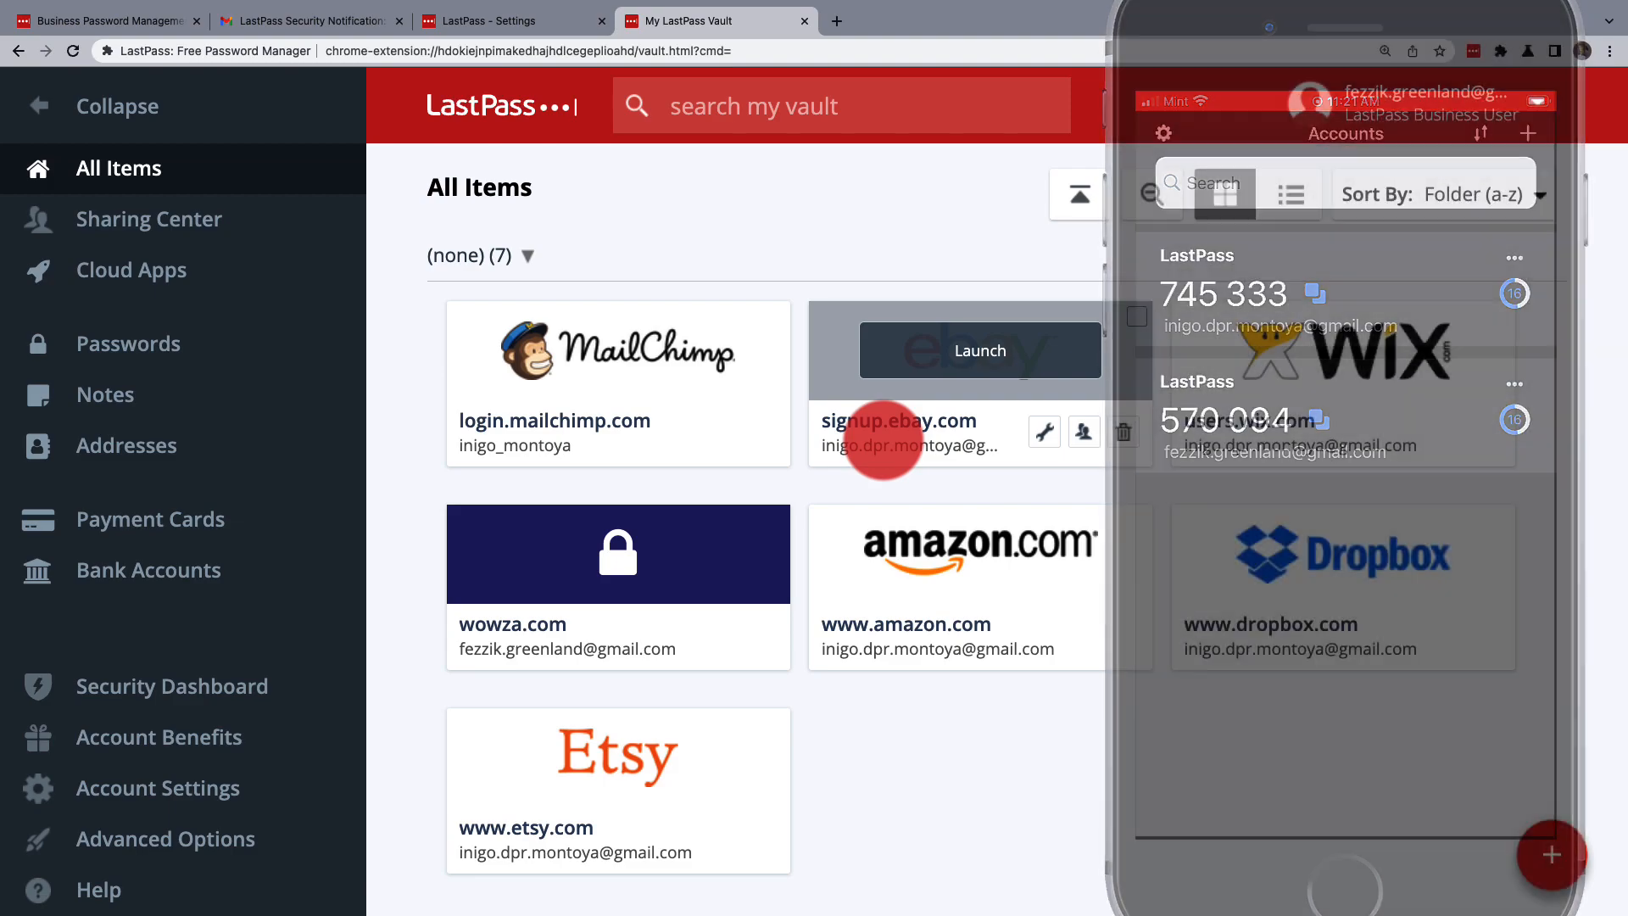